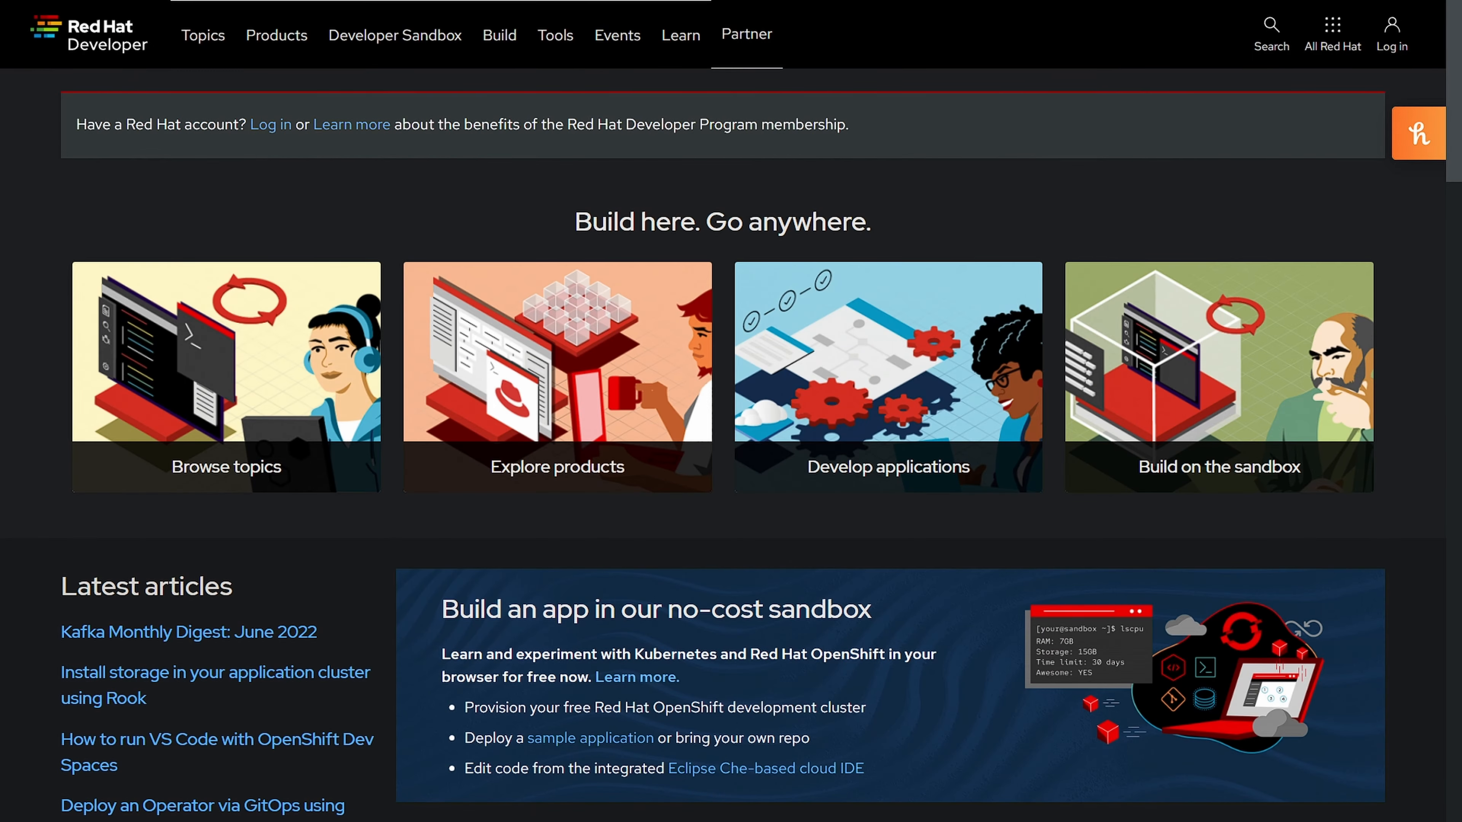
Browse down the Red Hat Developer homepage before switching to the Gmail inbox
scroll("down", 3)
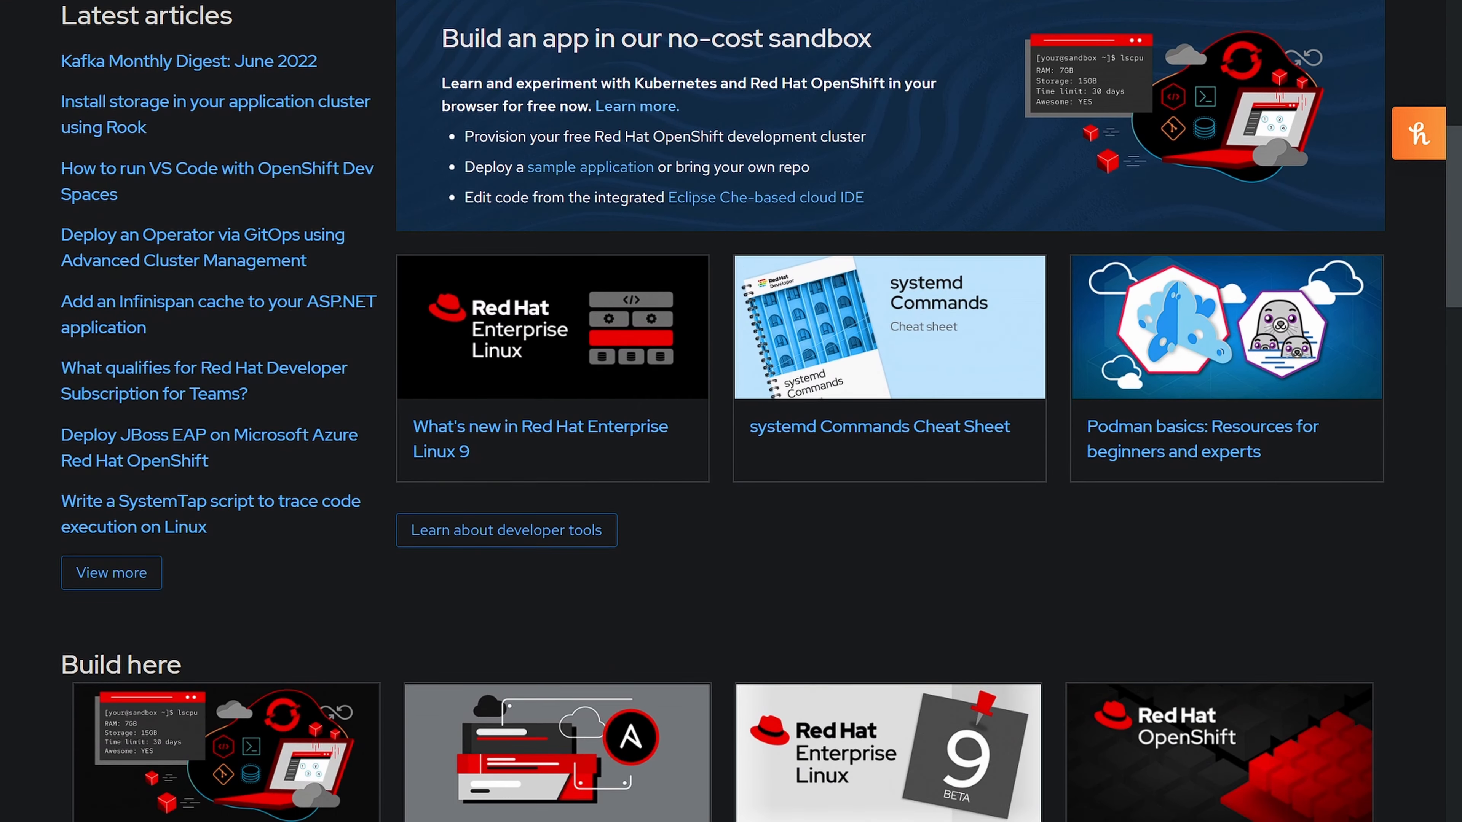
scroll("down", 3)
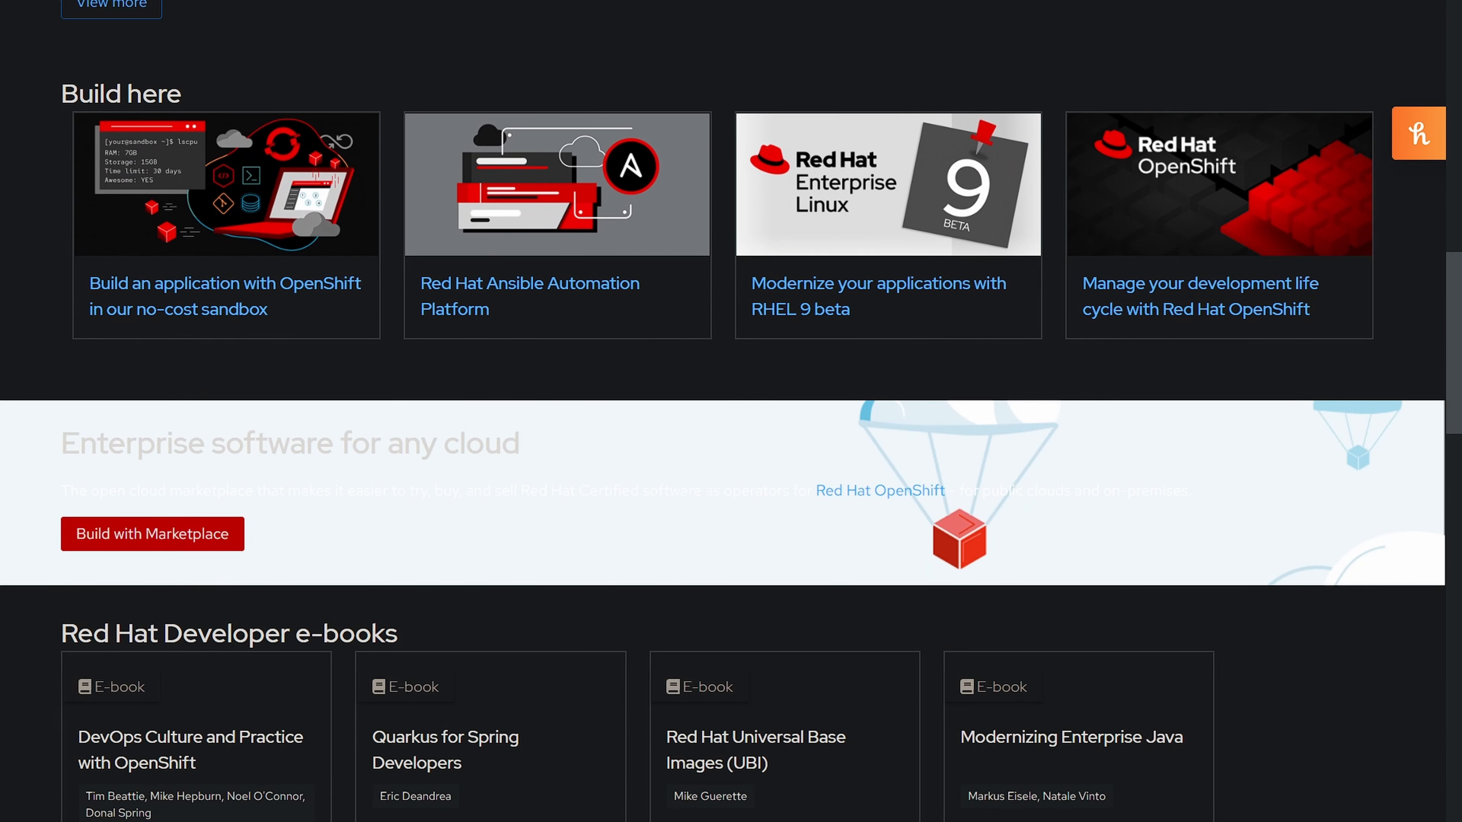
scroll("down", 3)
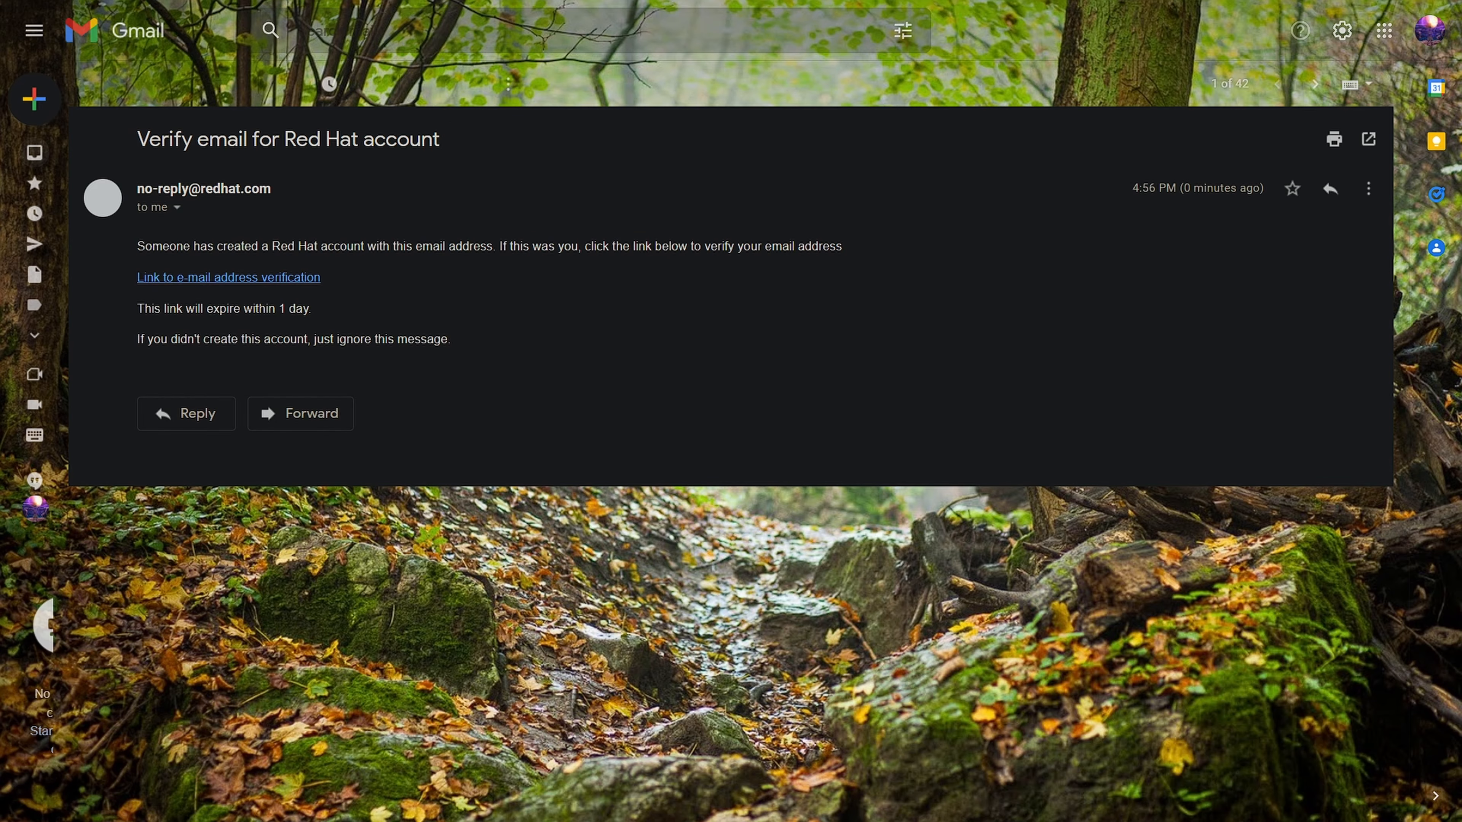
Follow the verification link, confirm the email with Finish, and return to the developer homepage
left_click(227, 277)
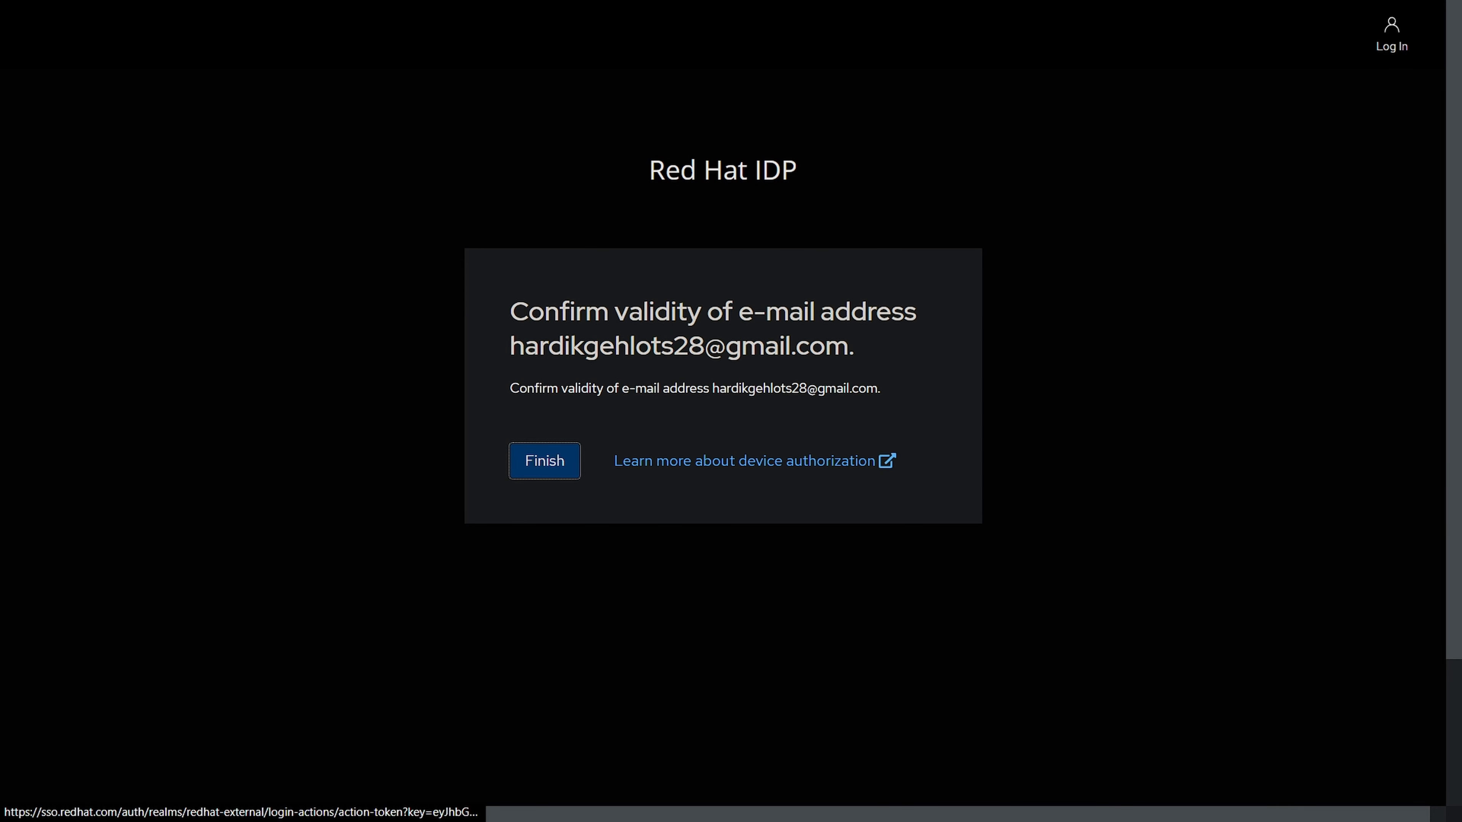
left_click(543, 461)
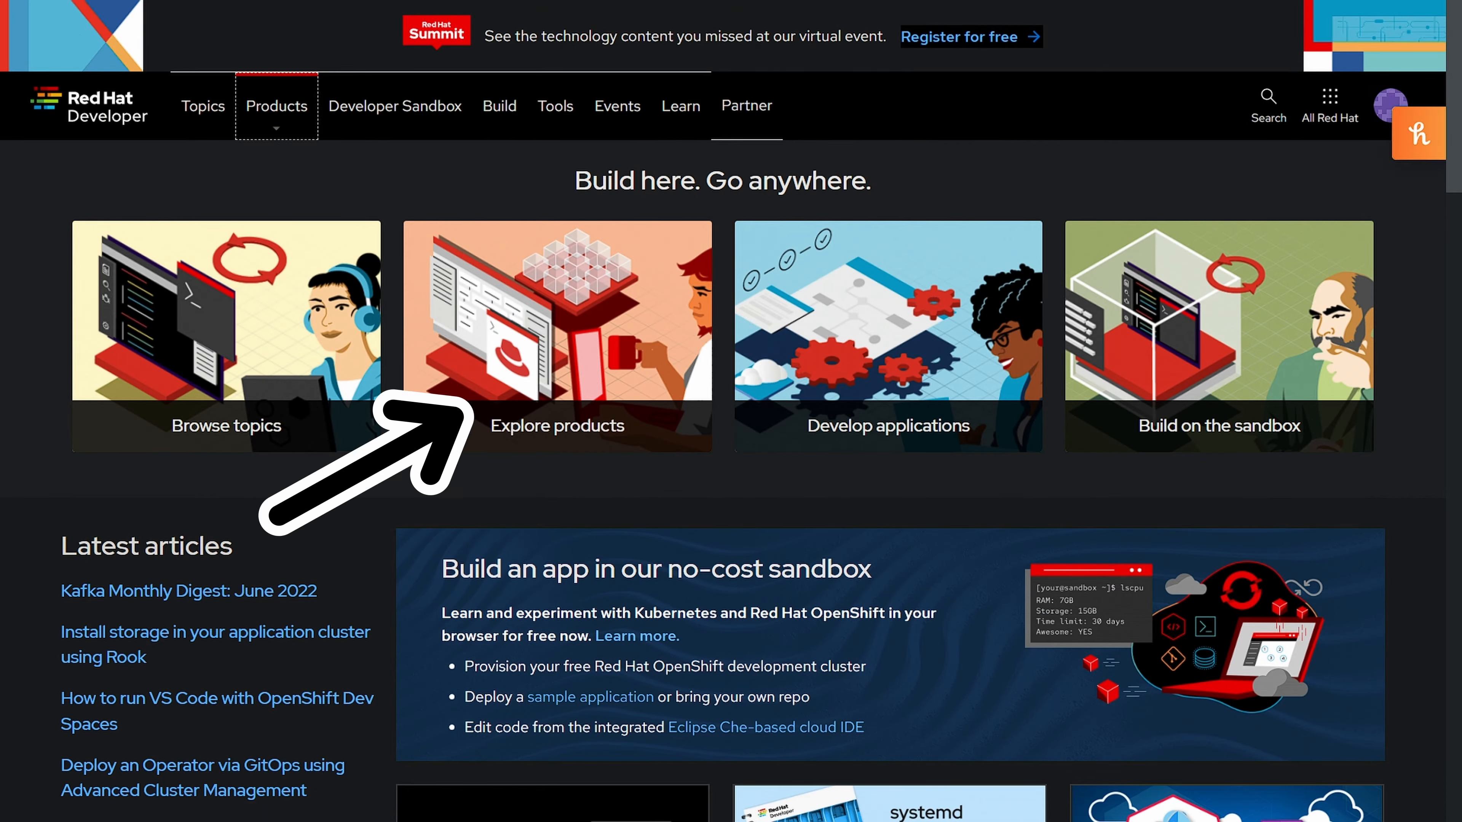
left_click(276, 105)
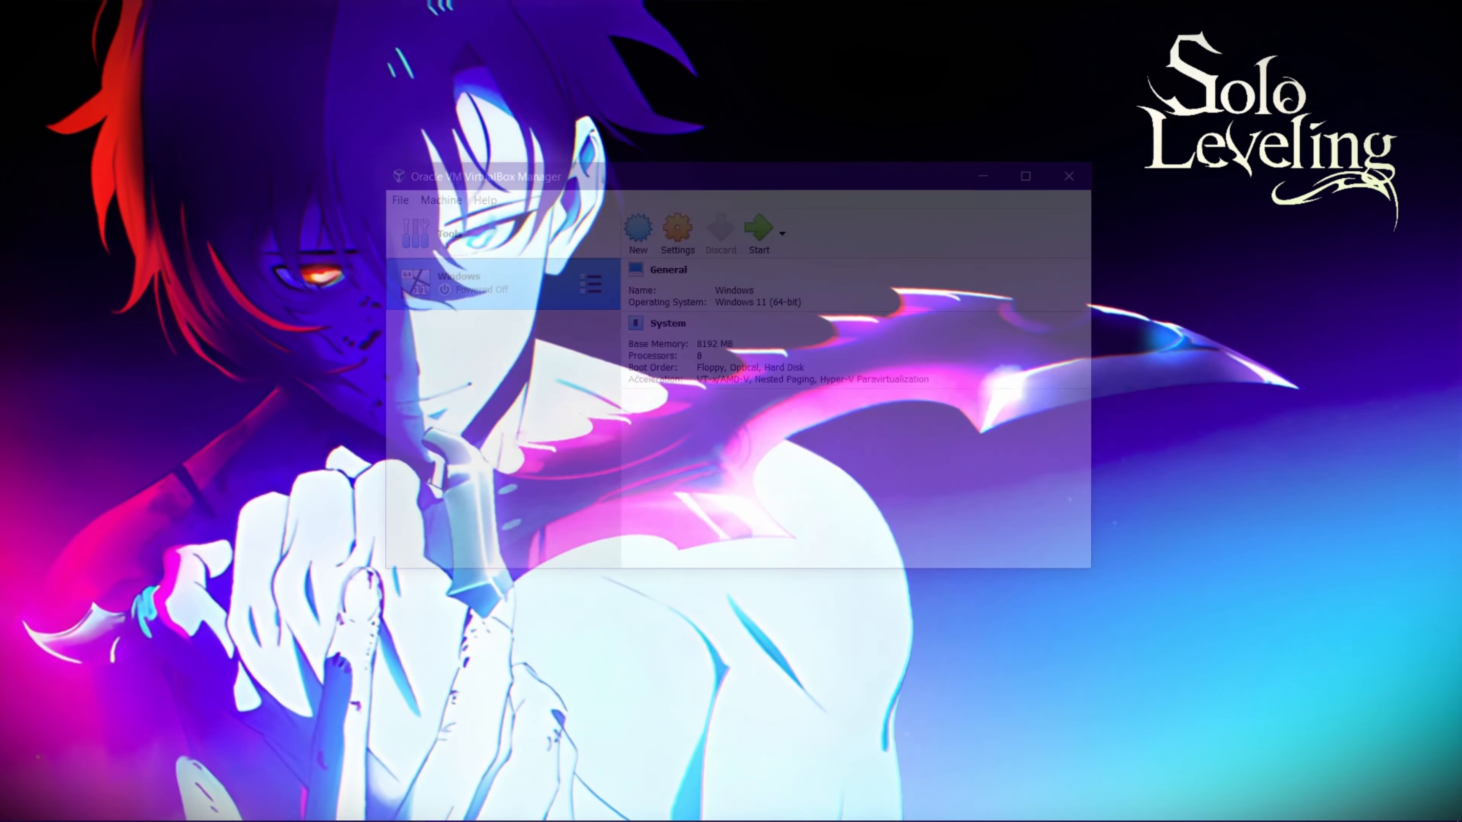
Create the 'Redhat 9' VM with default memory and a new, enlarged 16 GB virtual hard disk
left_click(638, 232)
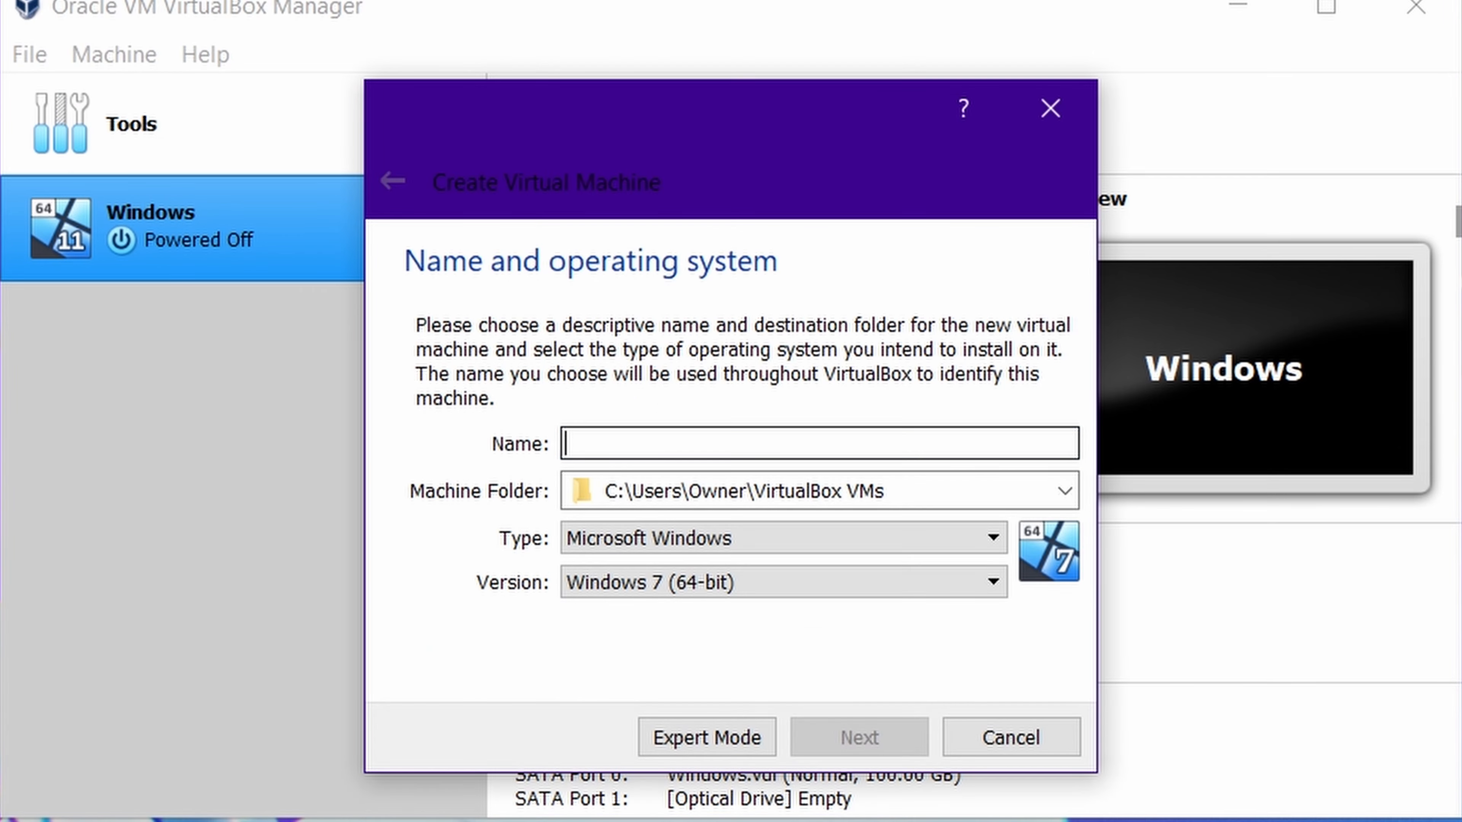
left_click(856, 736)
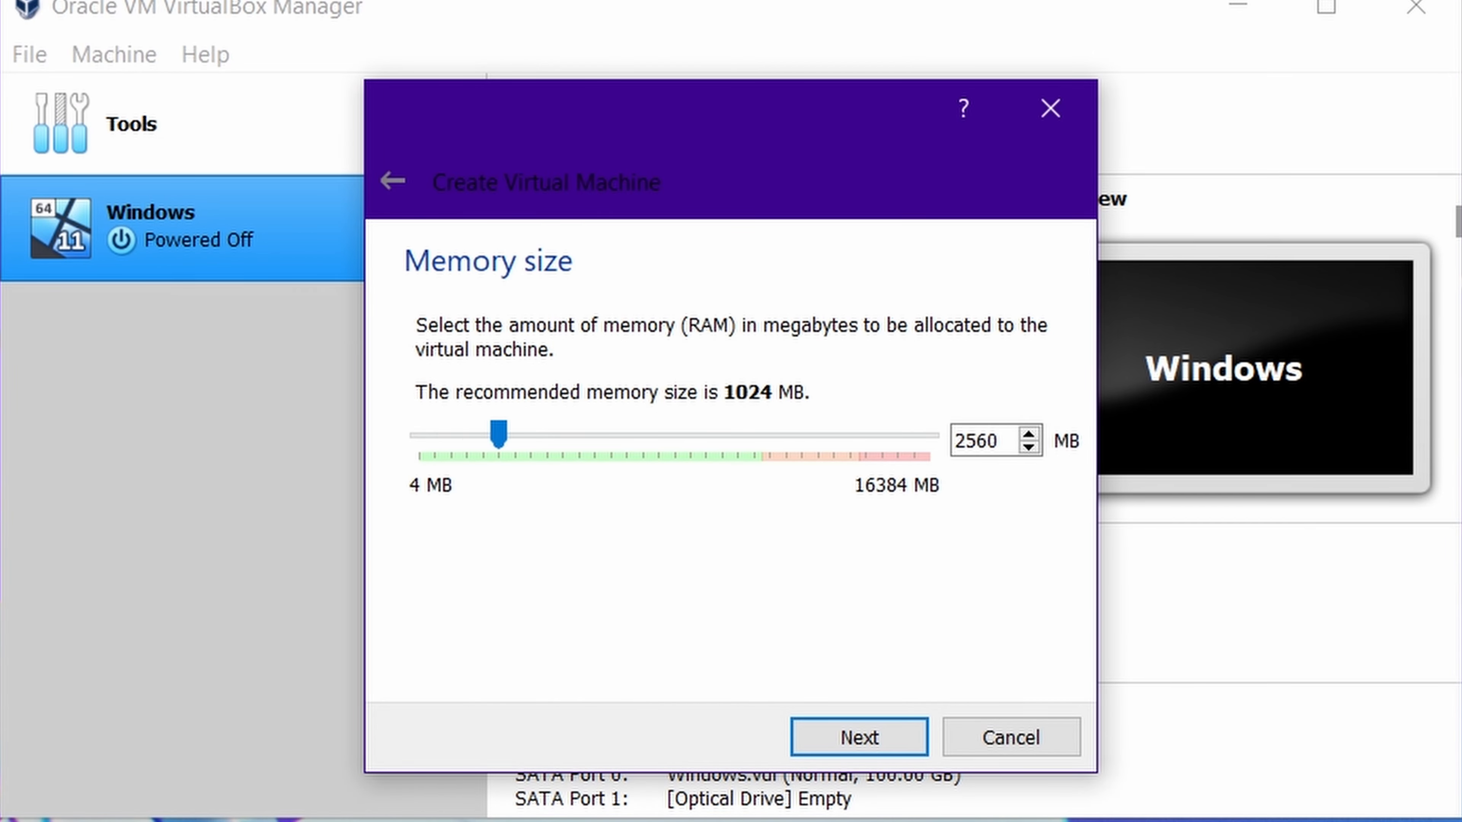
left_click(857, 736)
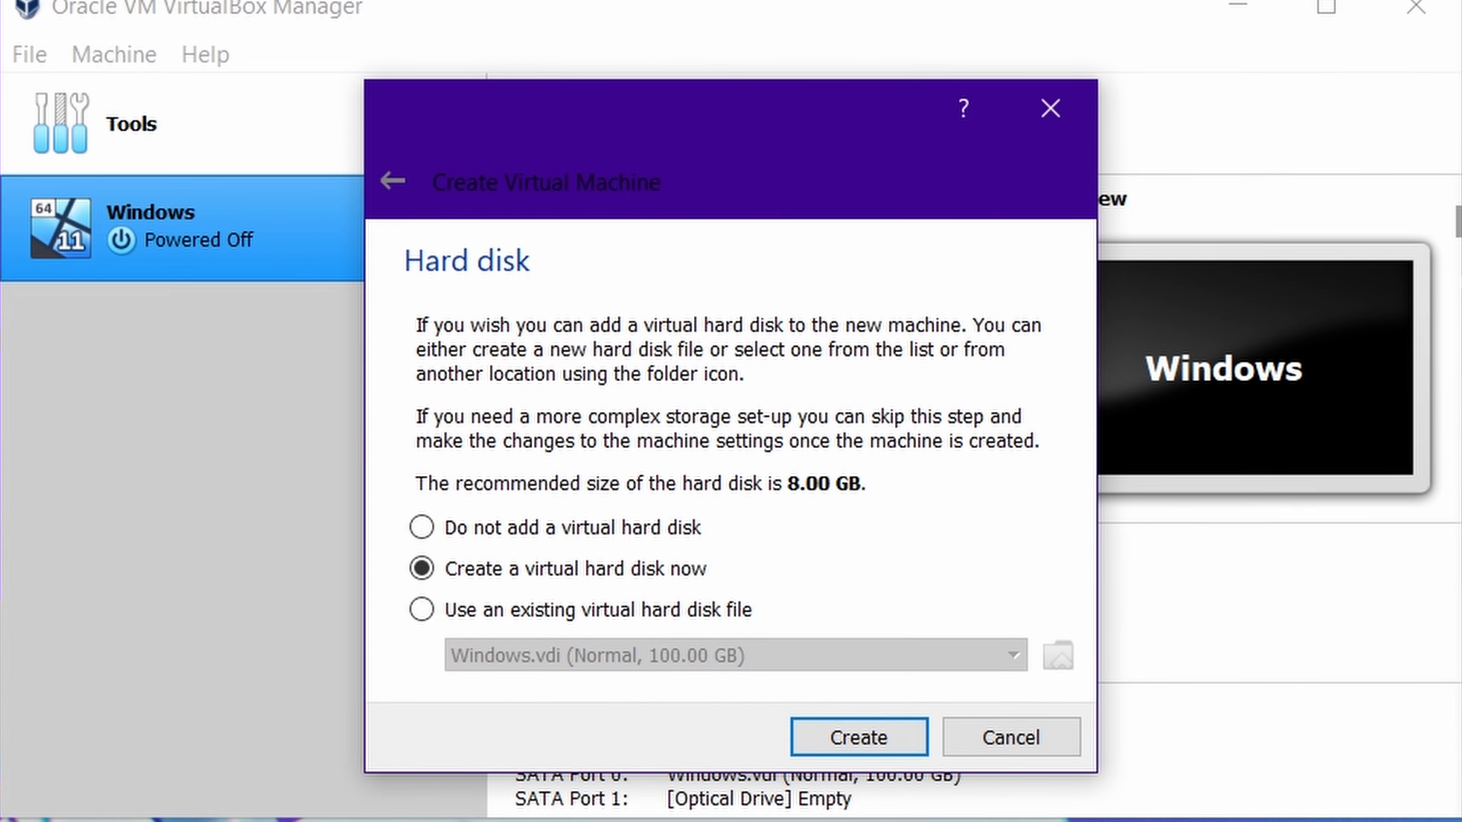
left_click(856, 737)
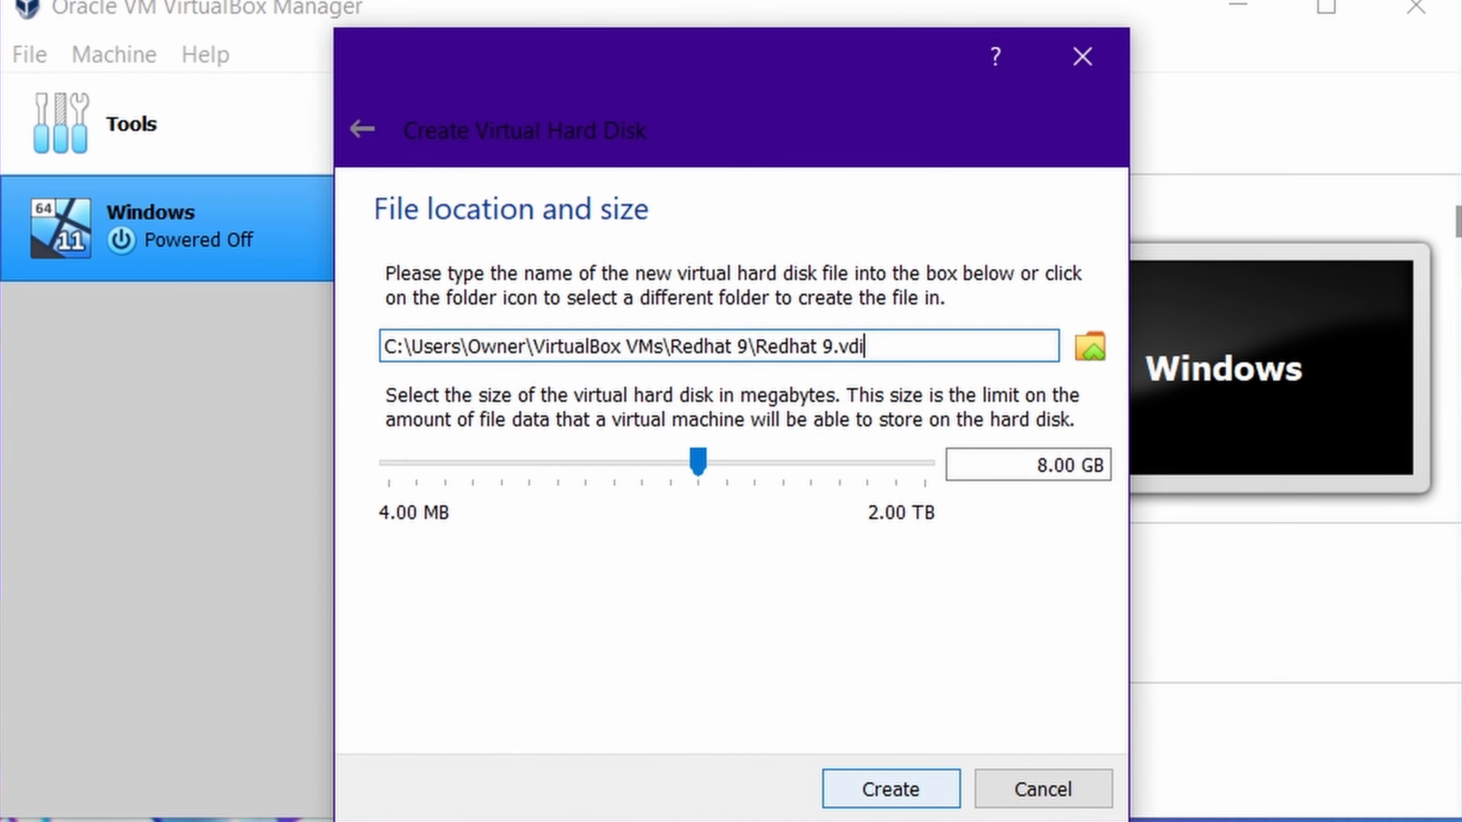
left_click_drag(696, 460, 727, 460)
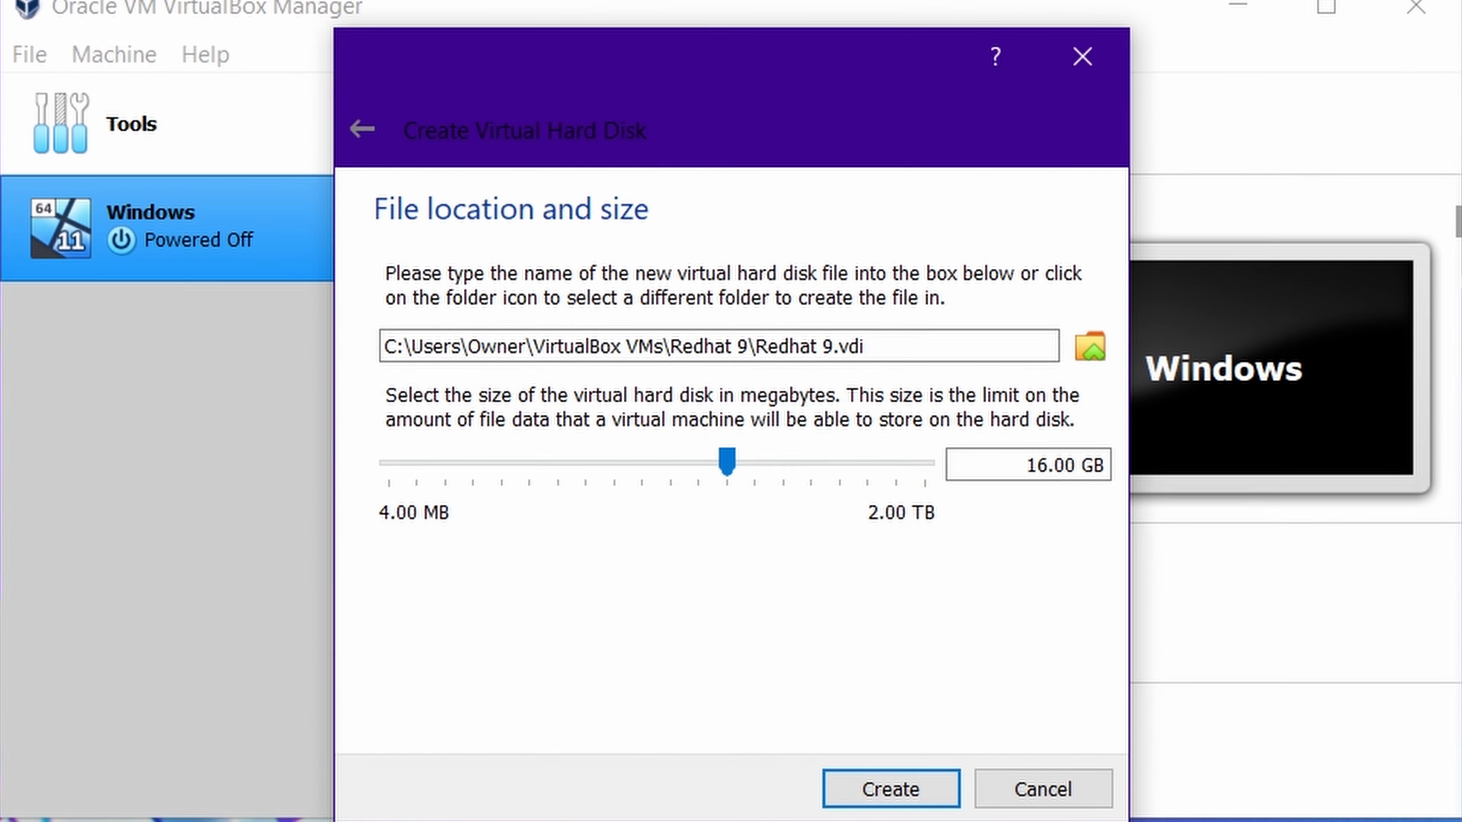
left_click(887, 789)
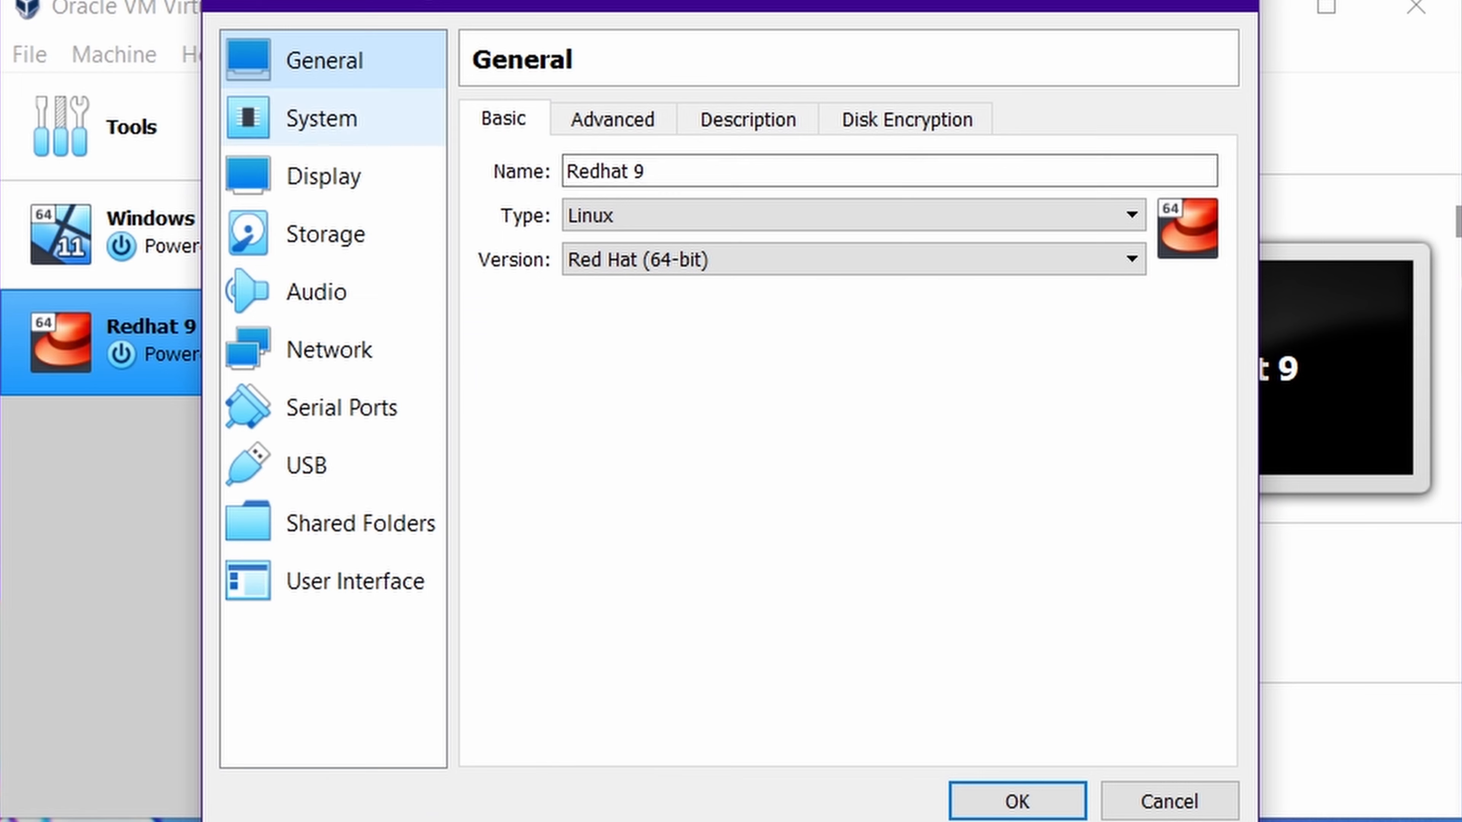
Raise the VM to 8 processors under System settings, then boot Redhat 9 from the RHEL 9.0 ISO
left_click(320, 117)
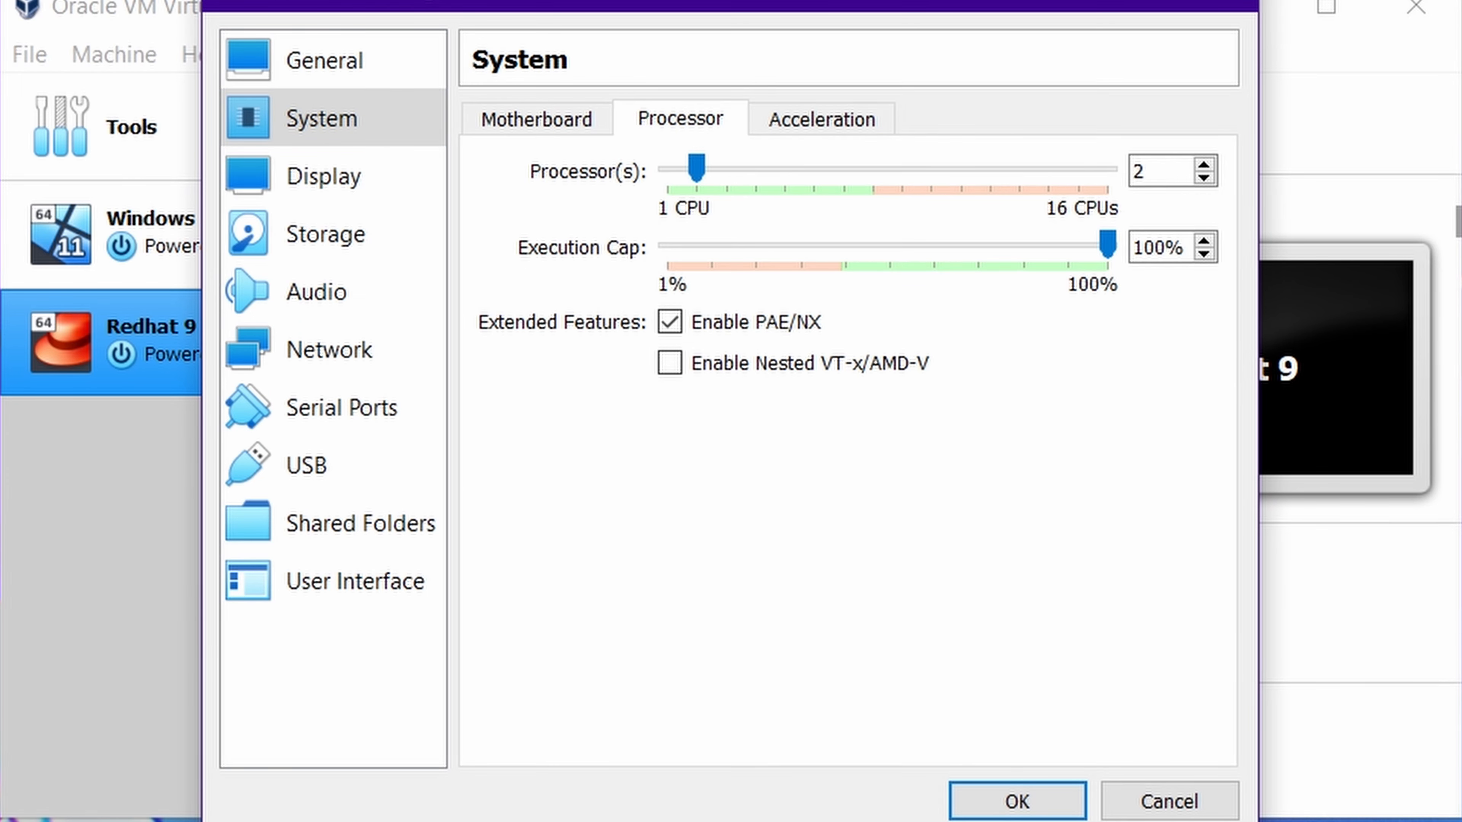
left_click(323, 175)
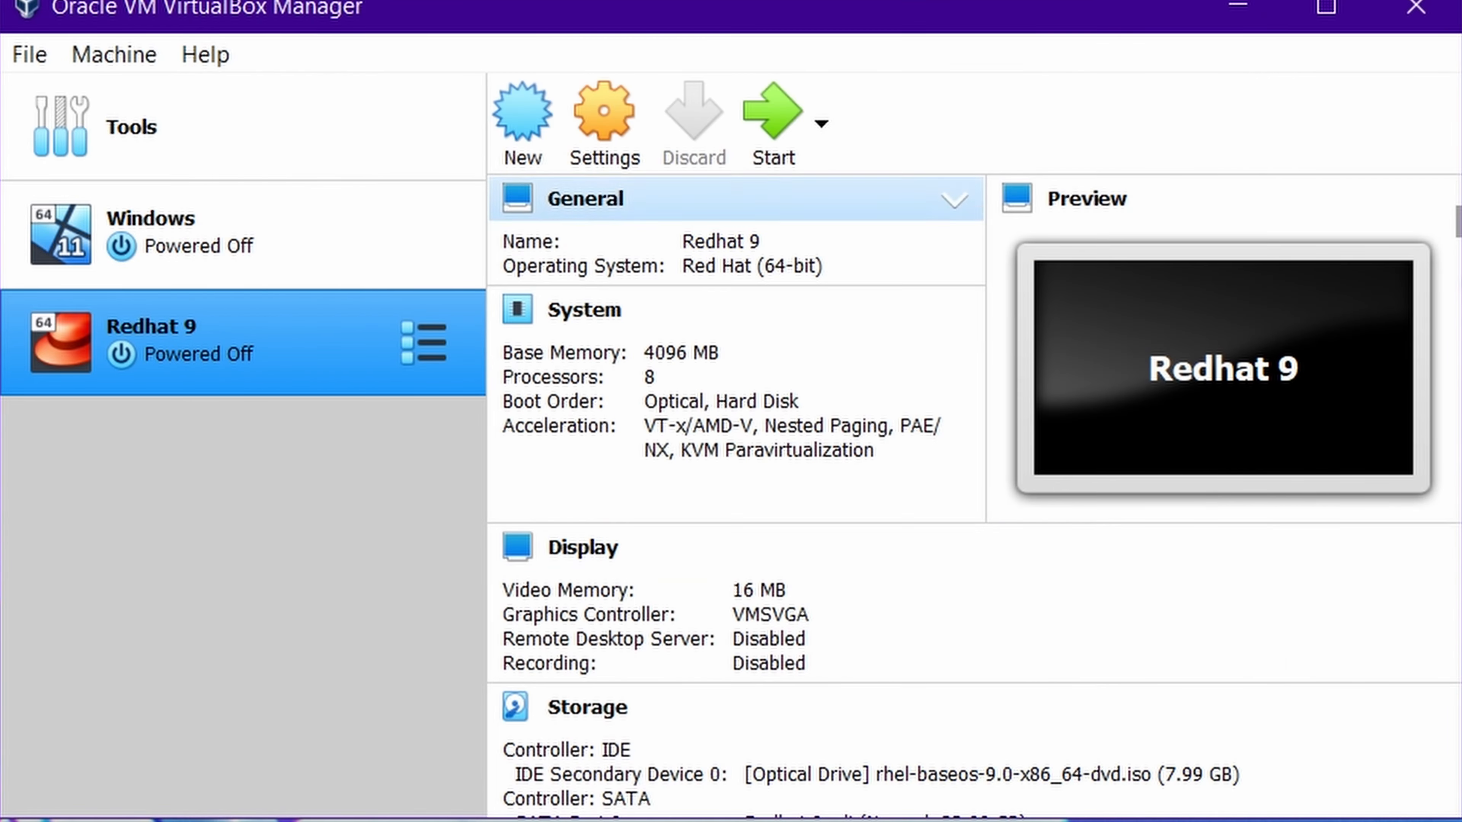
left_click(771, 112)
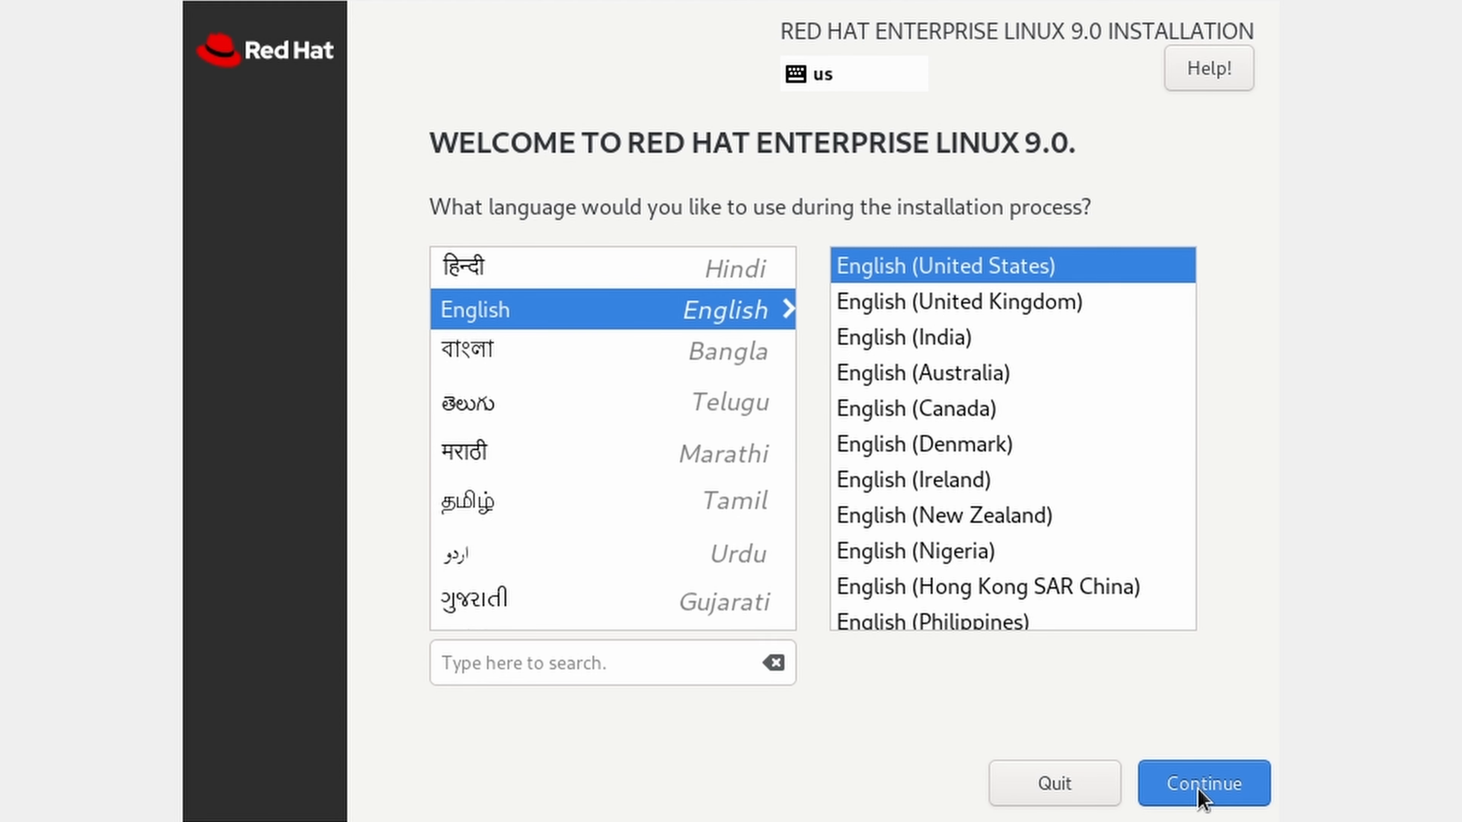
Keep English (United States) and choose the Workstation base environment
left_click(1203, 784)
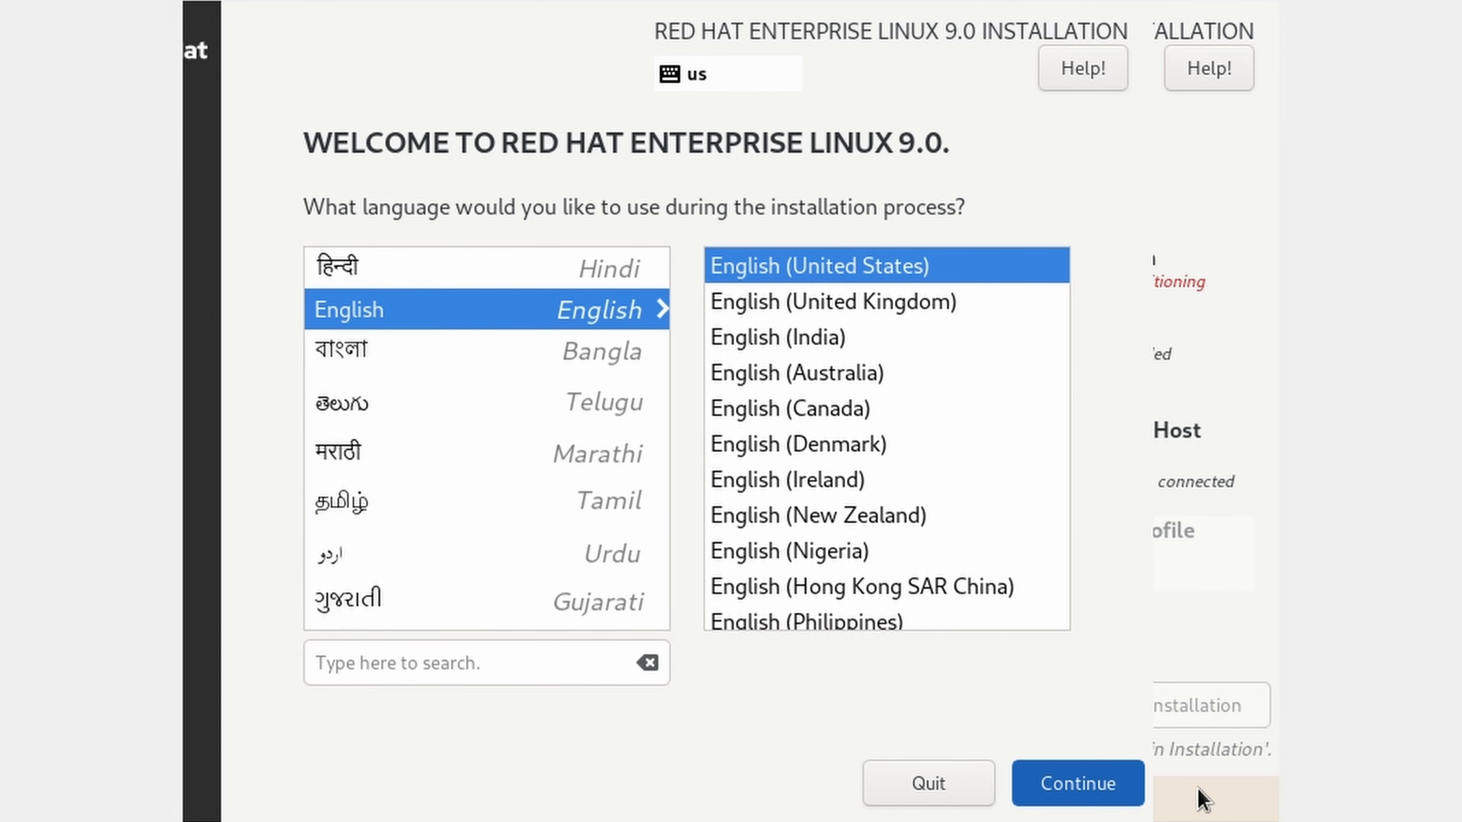
left_click(1076, 782)
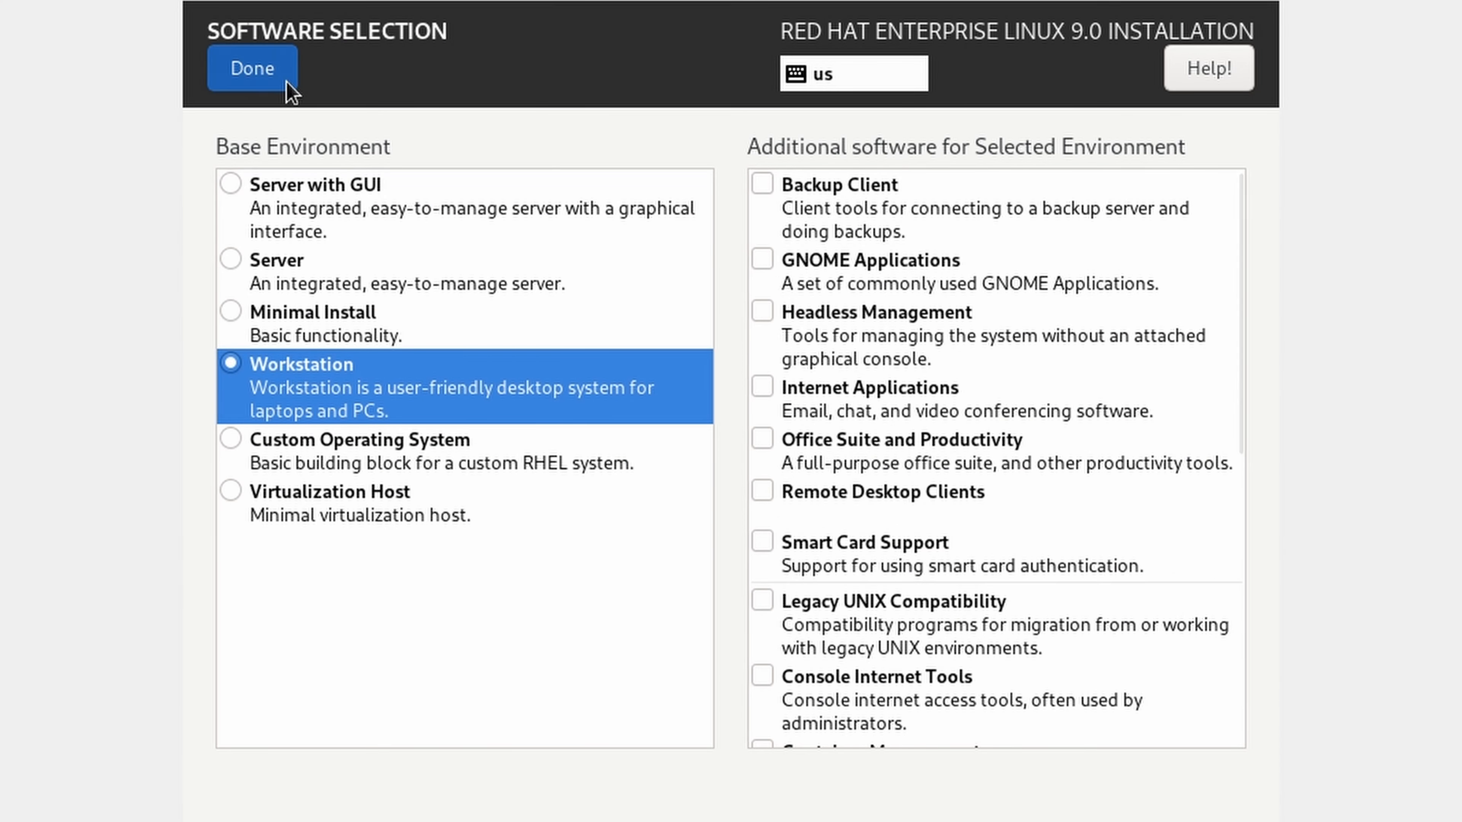
left_click(252, 68)
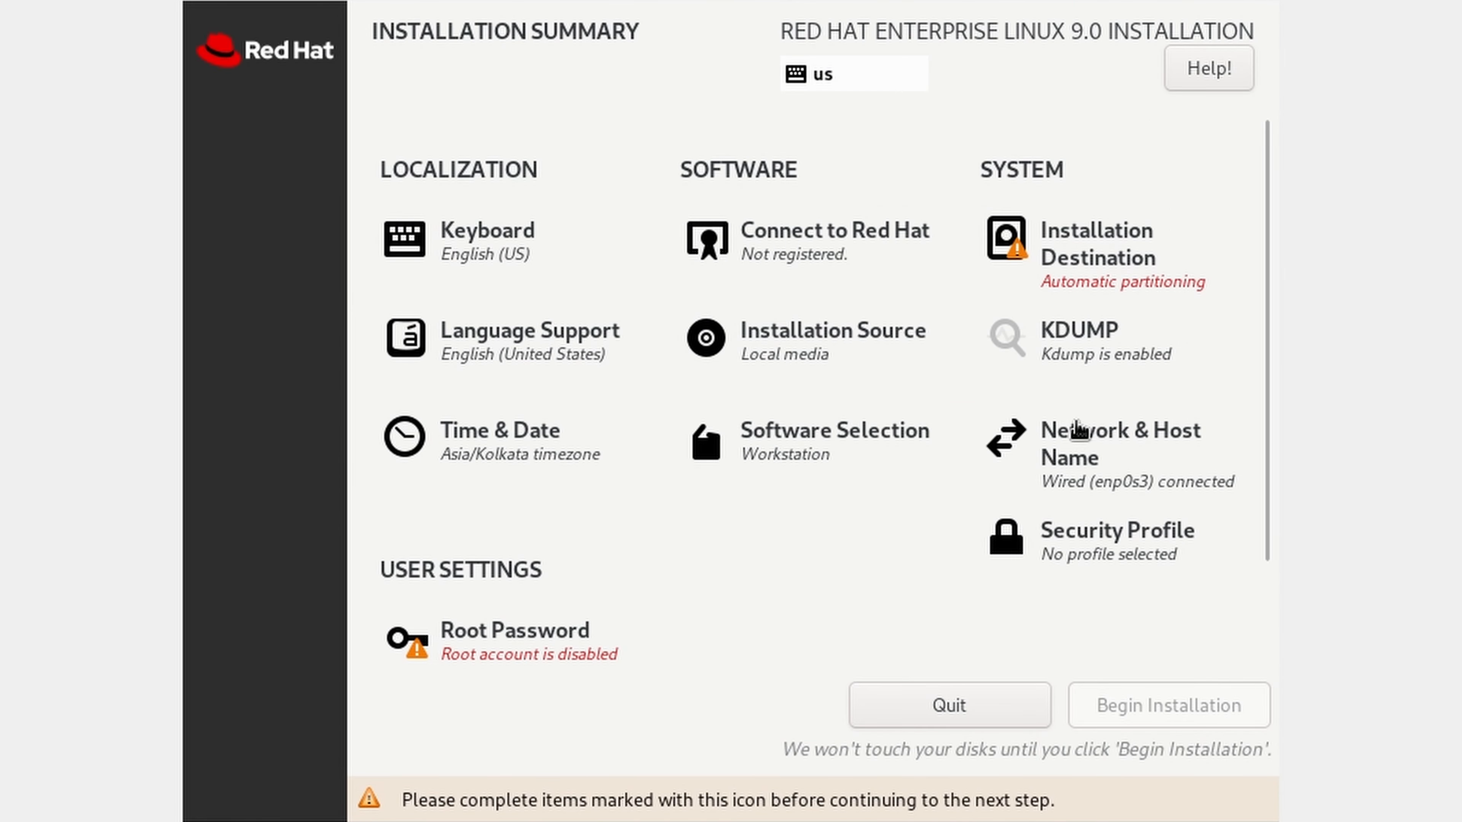
Accept automatic partitioning on the disk and confirm the root password
left_click(1095, 243)
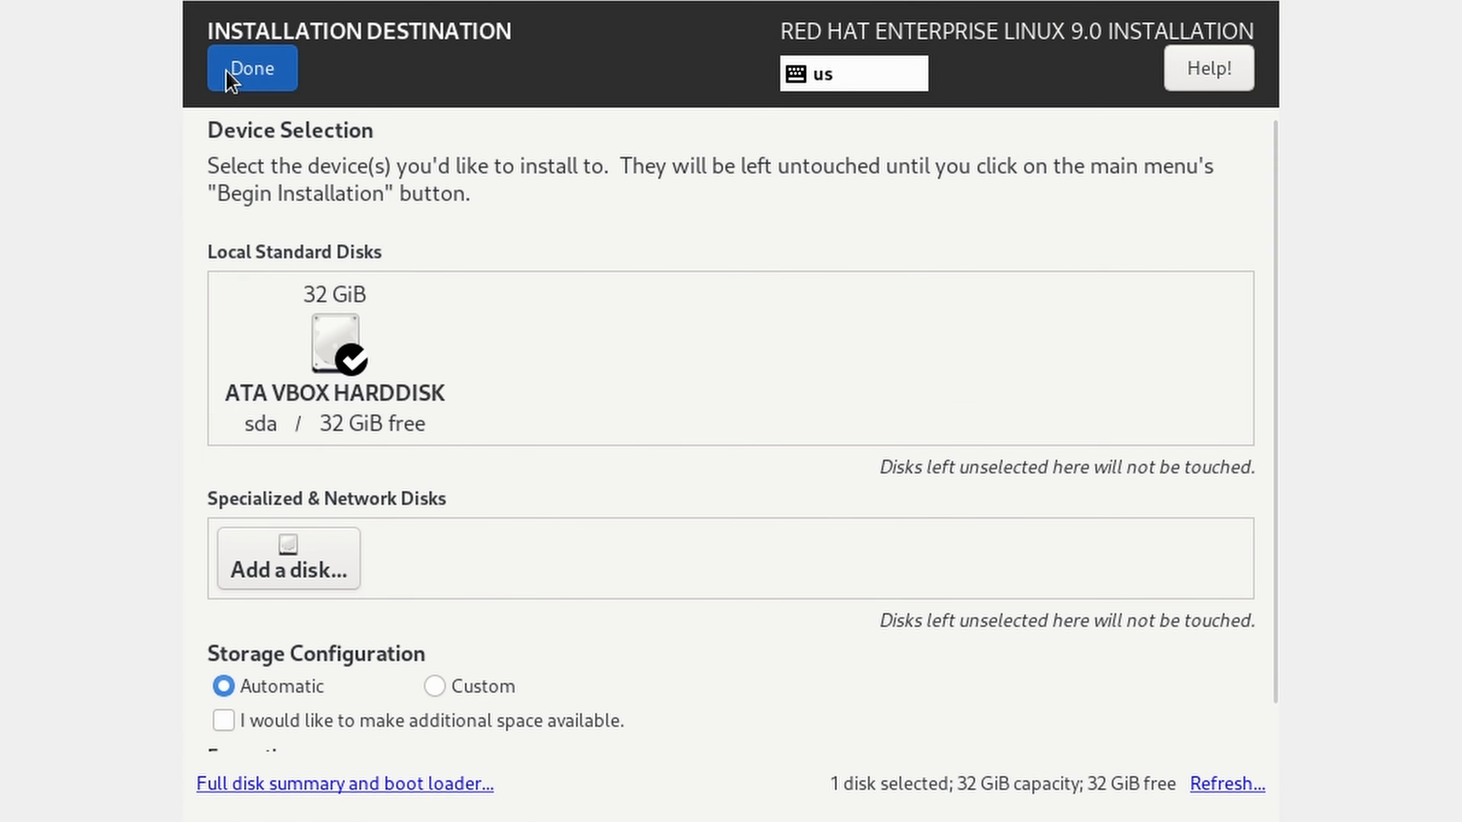
left_click(251, 68)
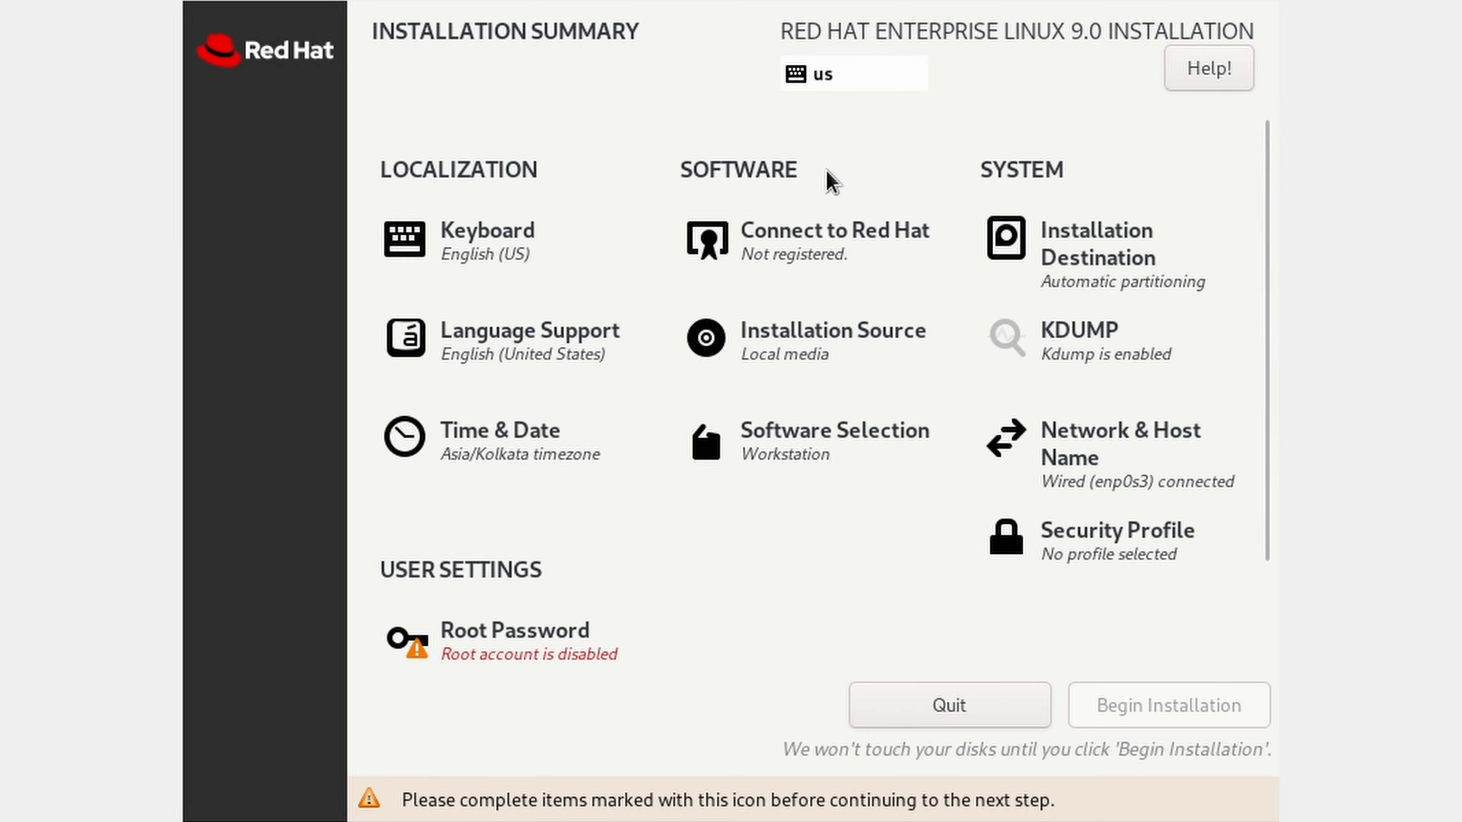
left_click(512, 641)
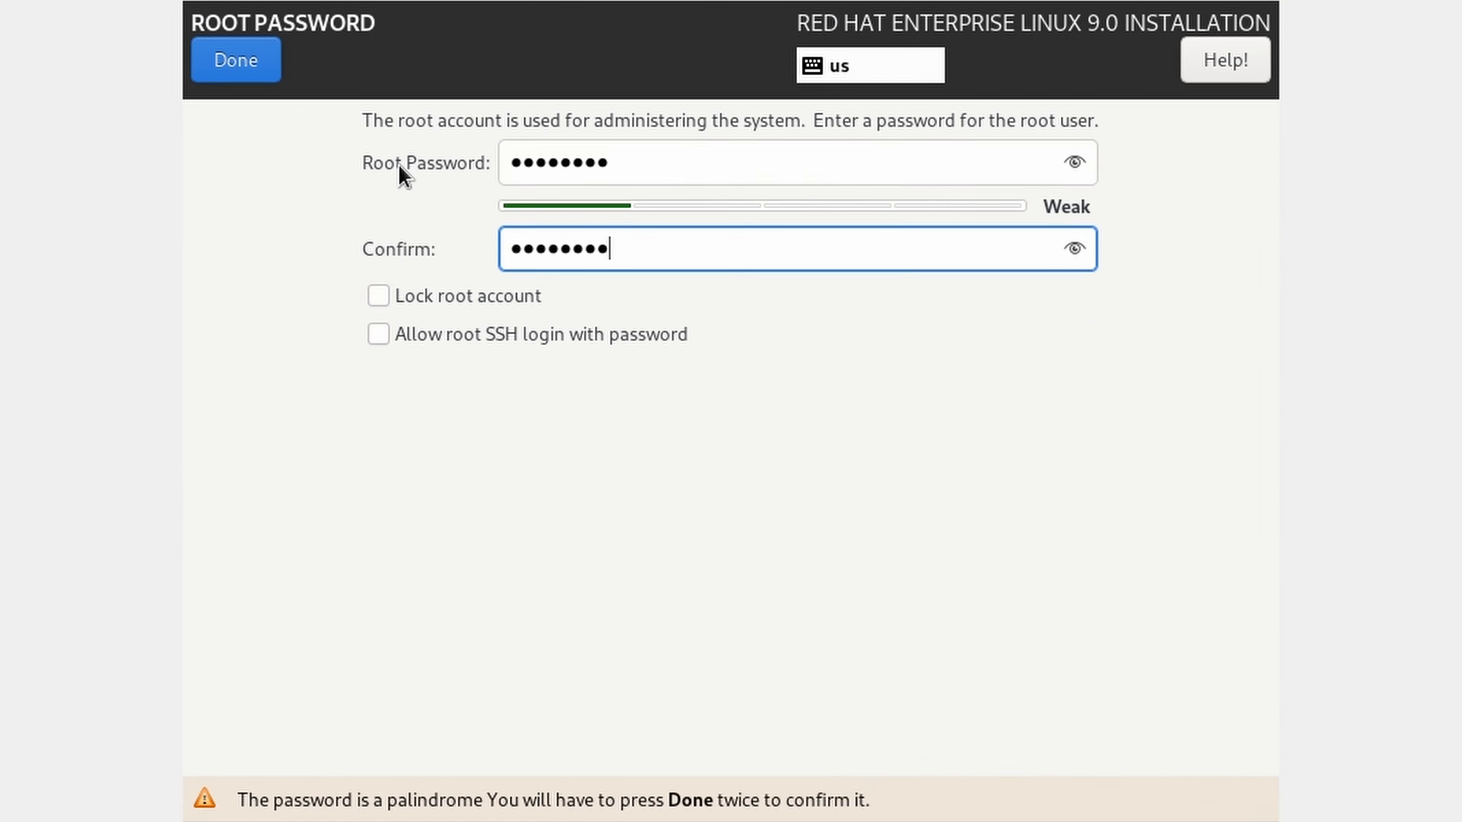
left_click(236, 59)
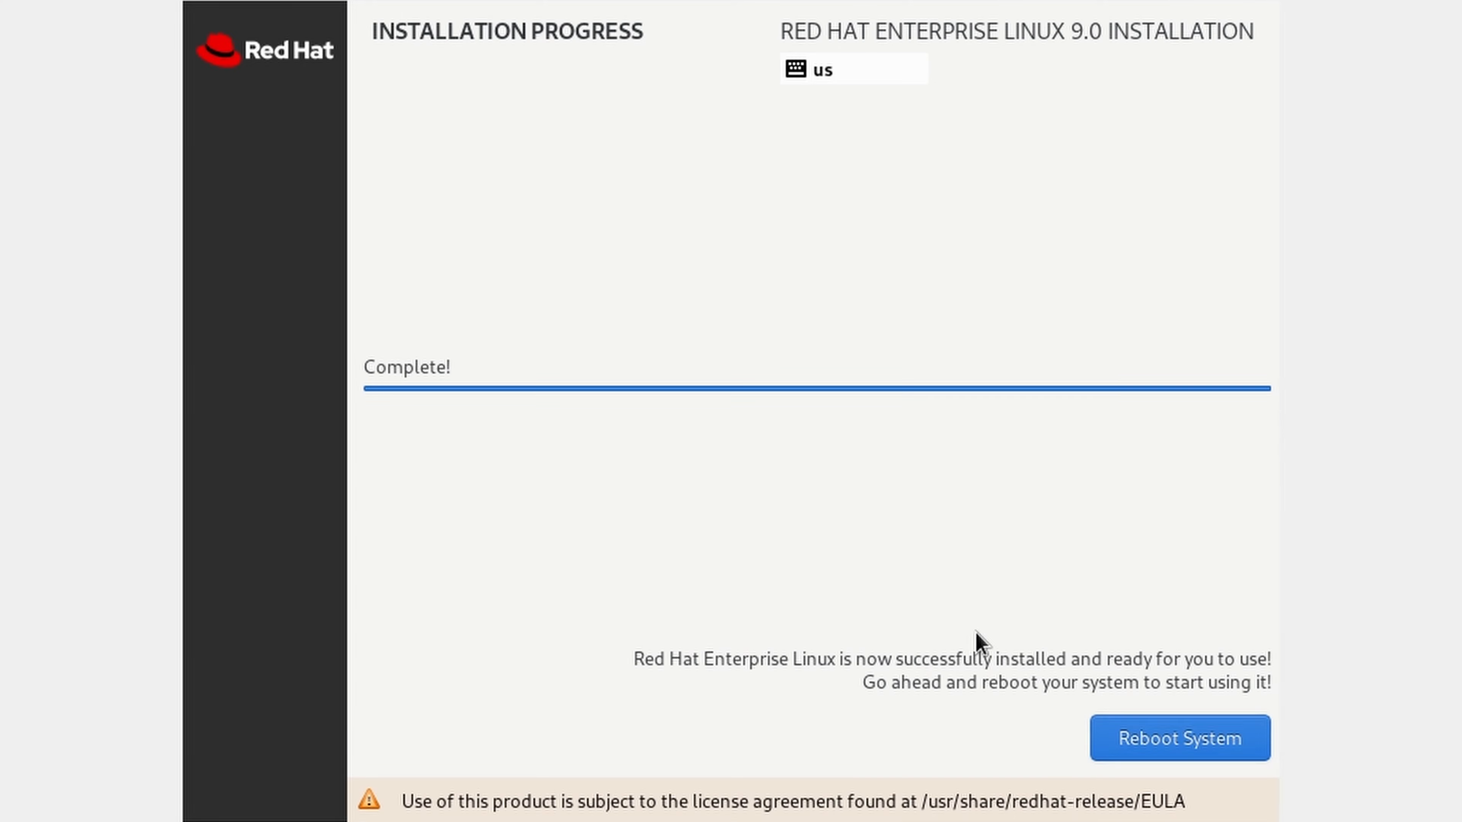
Reboot the VM into the freshly installed RHEL system
left_click(1179, 738)
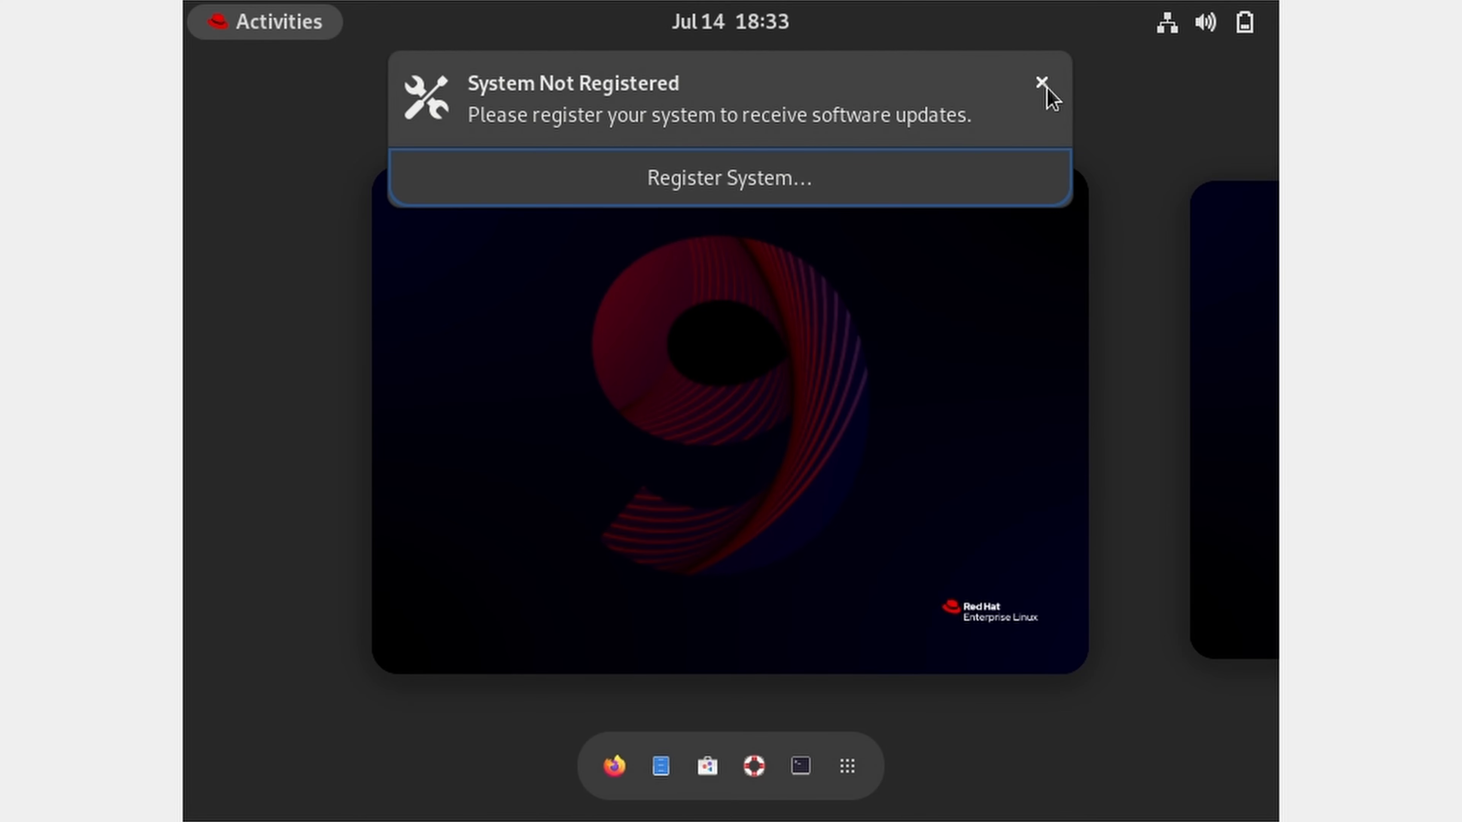
Dismiss the registration notice and apply the 1920 × 1080 (16:9) display resolution
left_click(1040, 83)
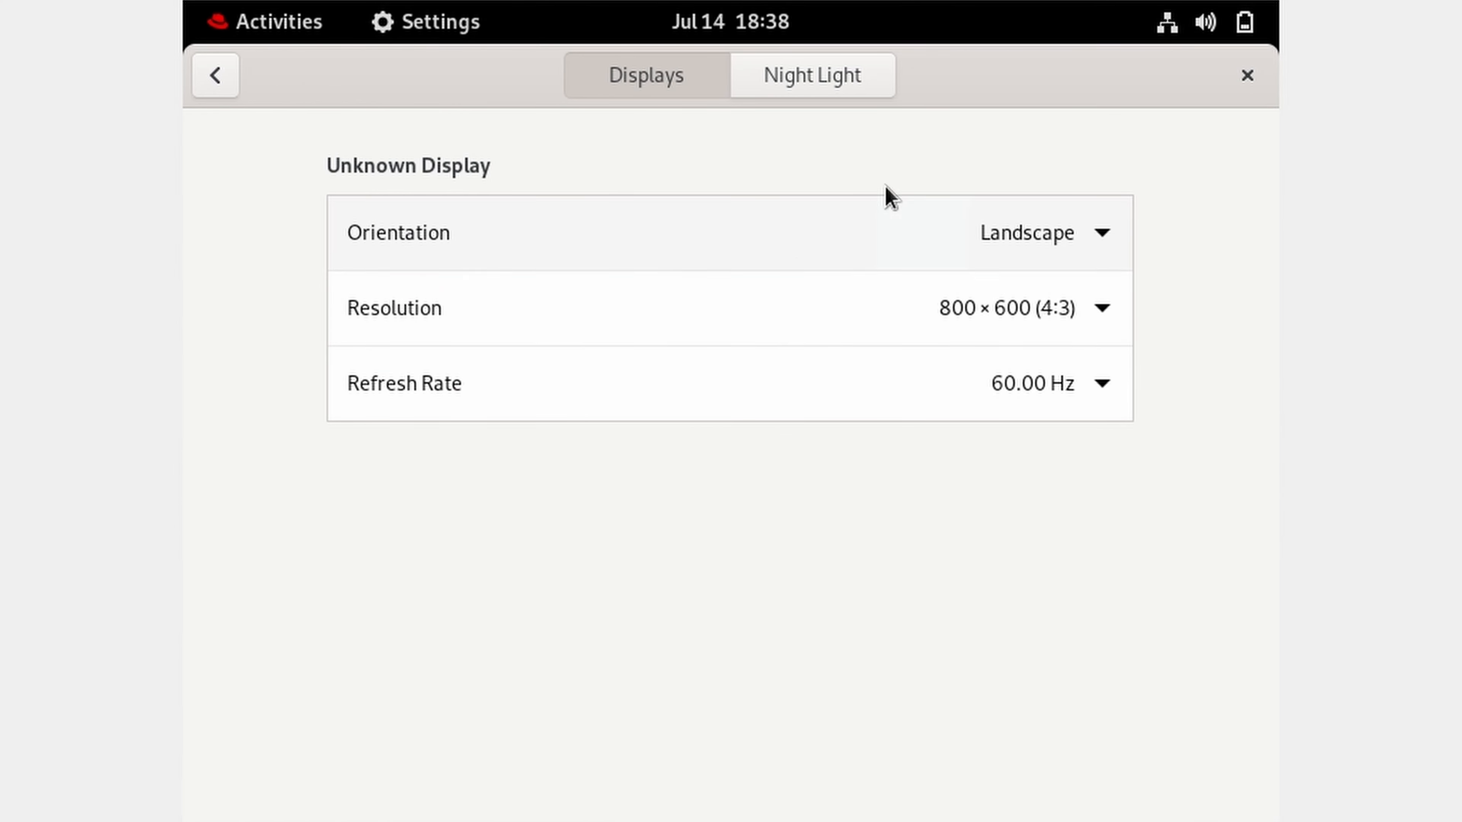
left_click(1026, 307)
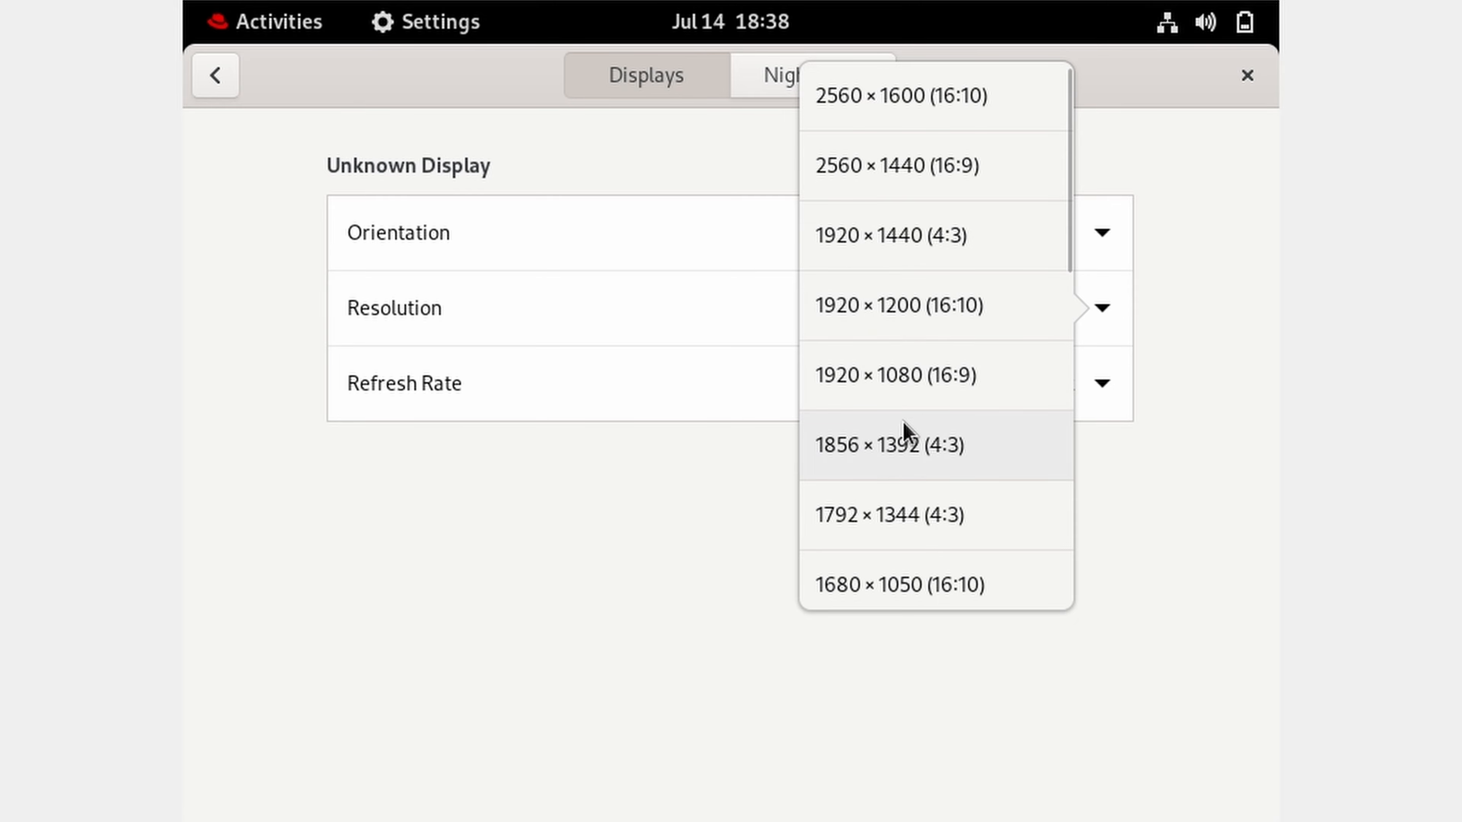
left_click(892, 374)
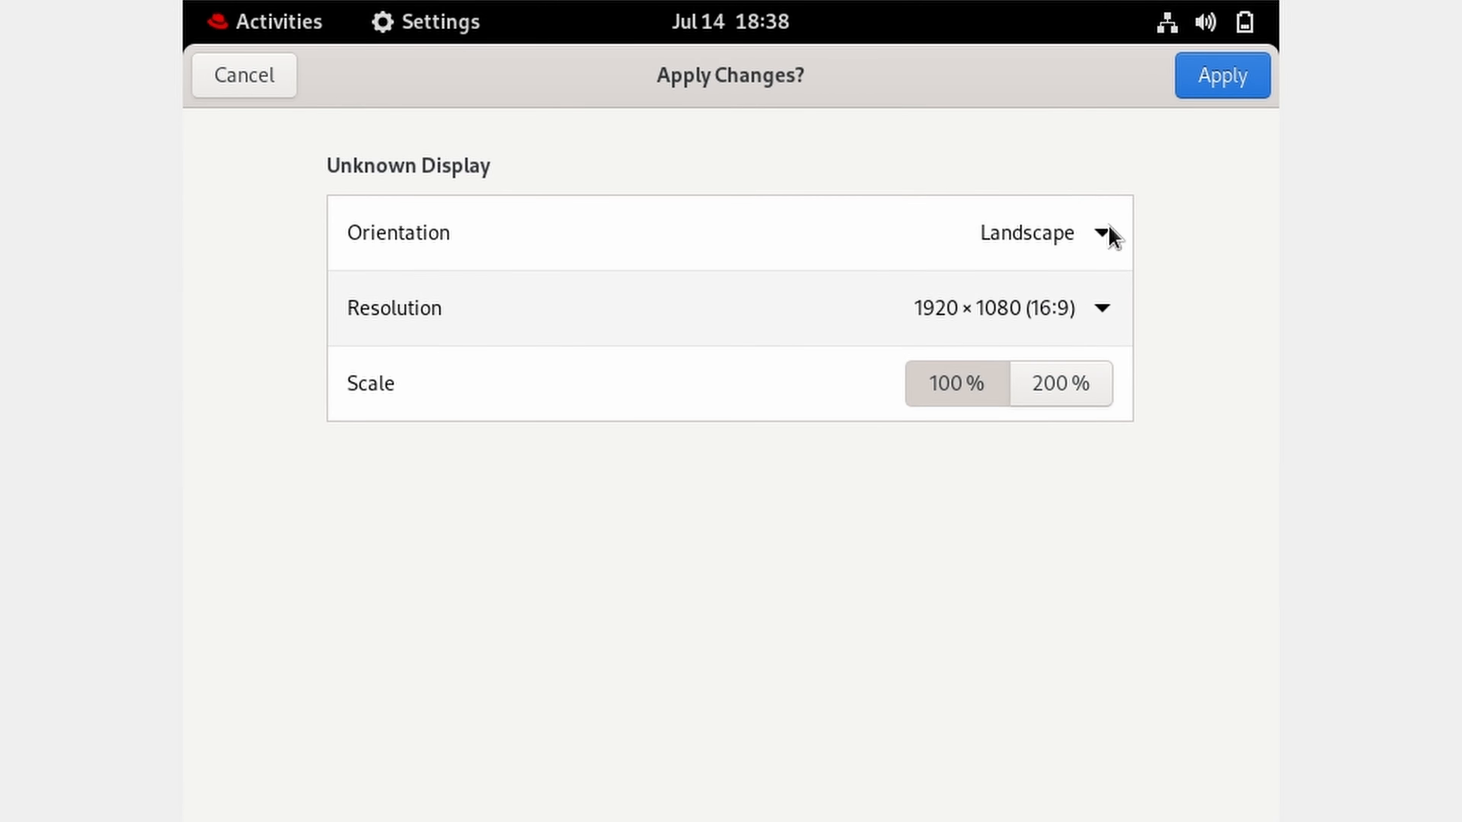
left_click(1221, 74)
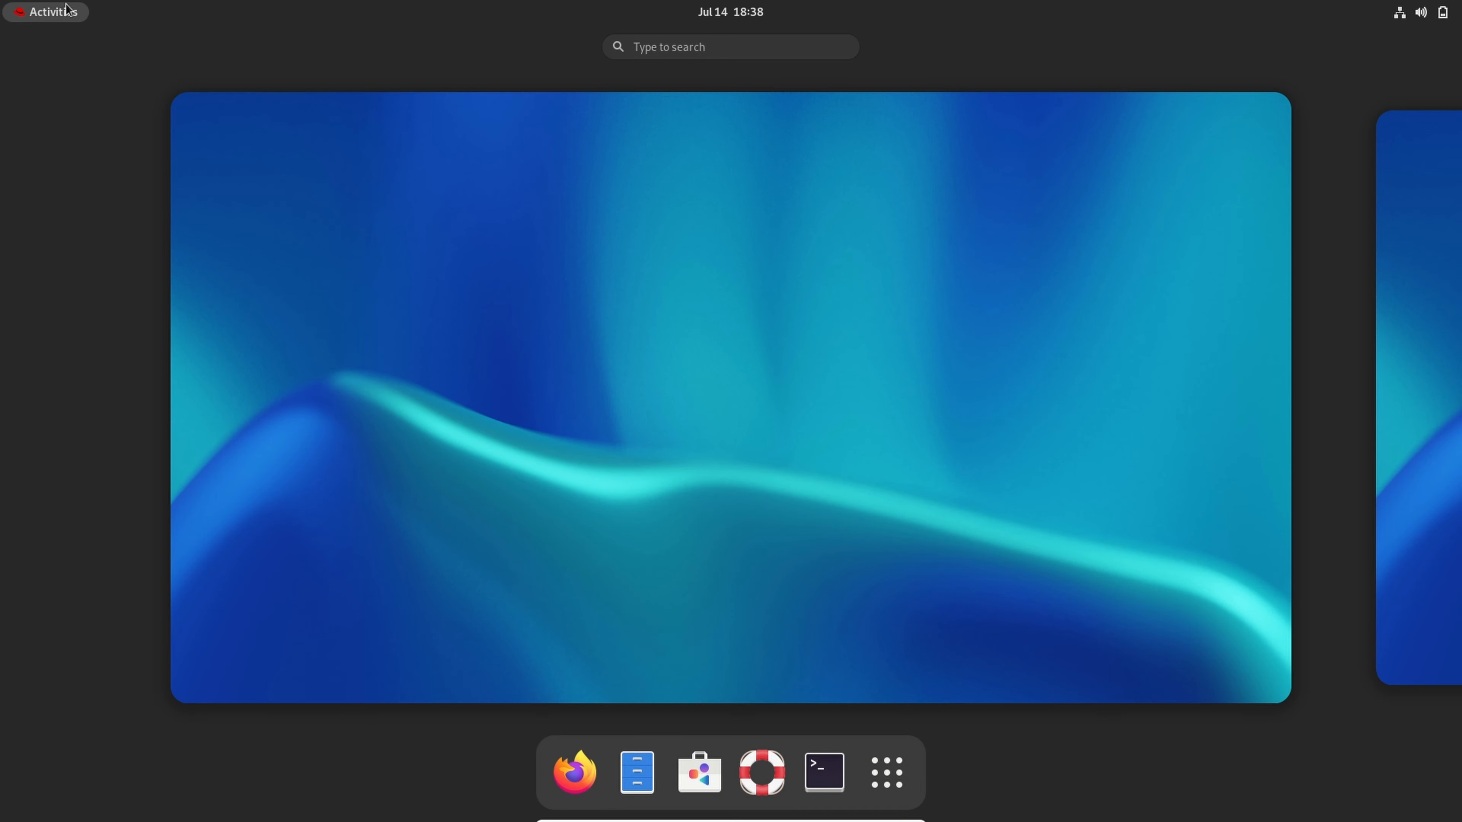
Show the About page listing RHEL 9.0, 3.6 GiB memory and registration status
left_click(884, 772)
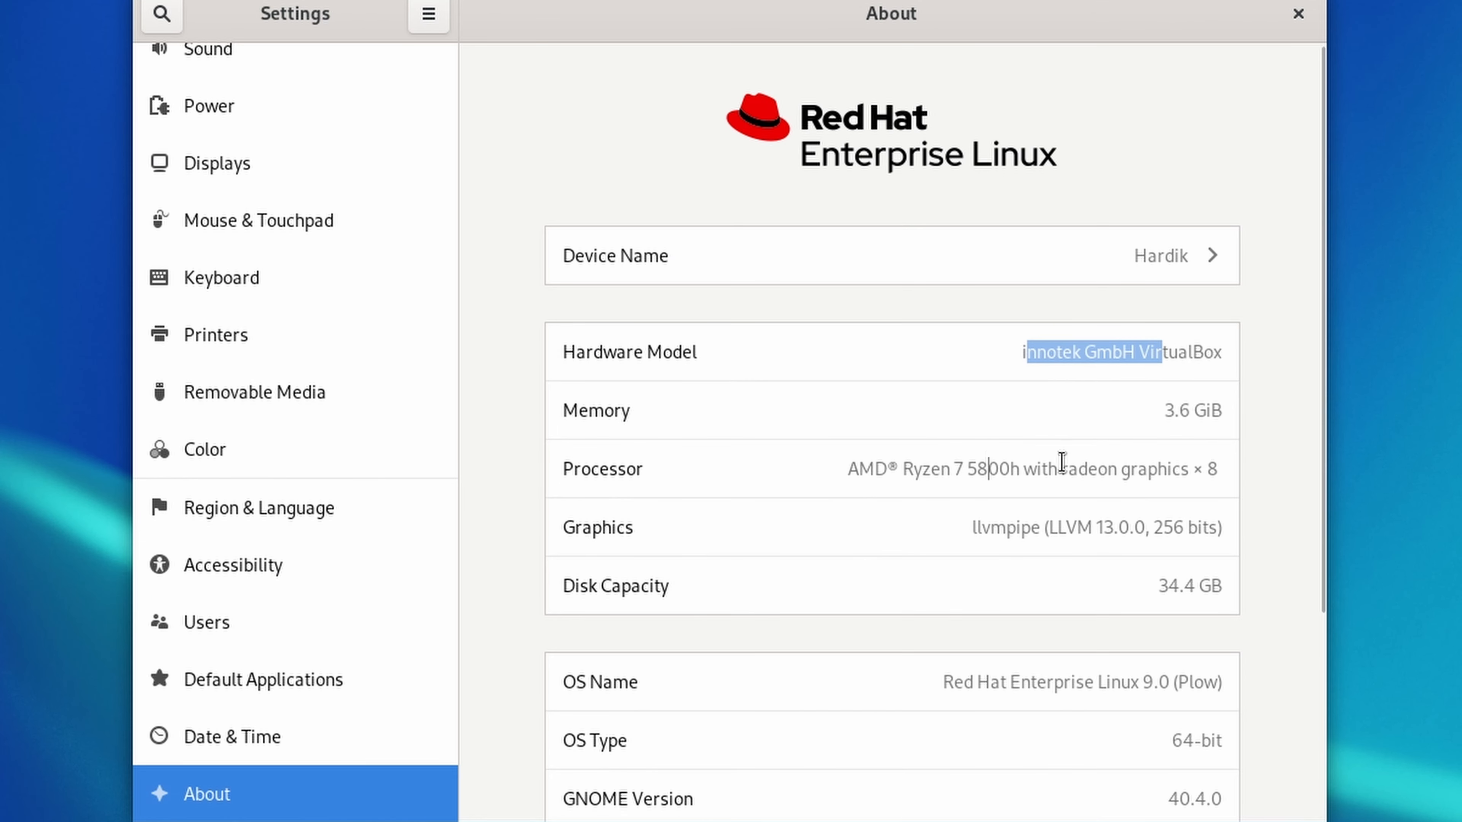
scroll("down", 3)
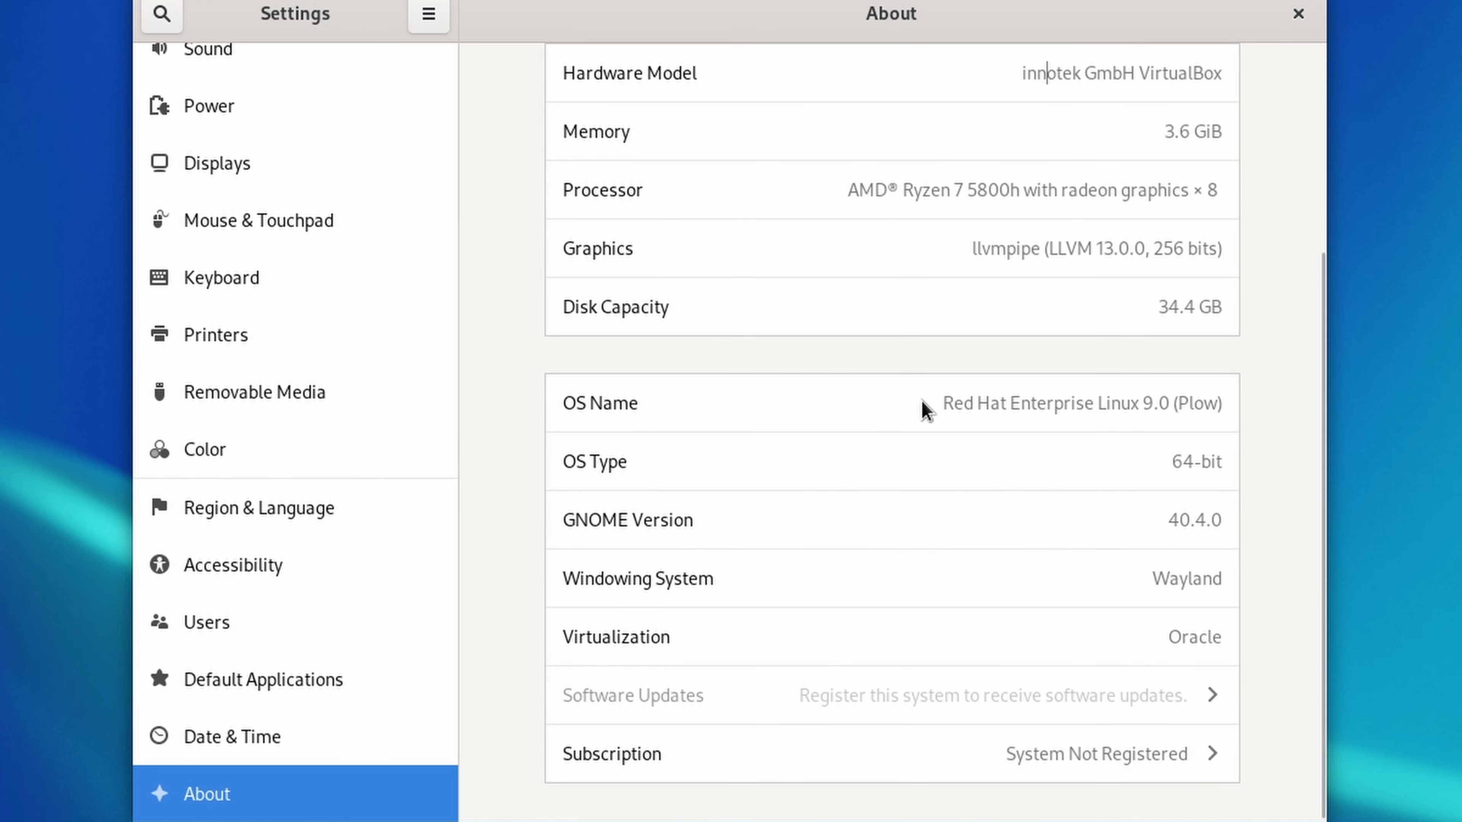